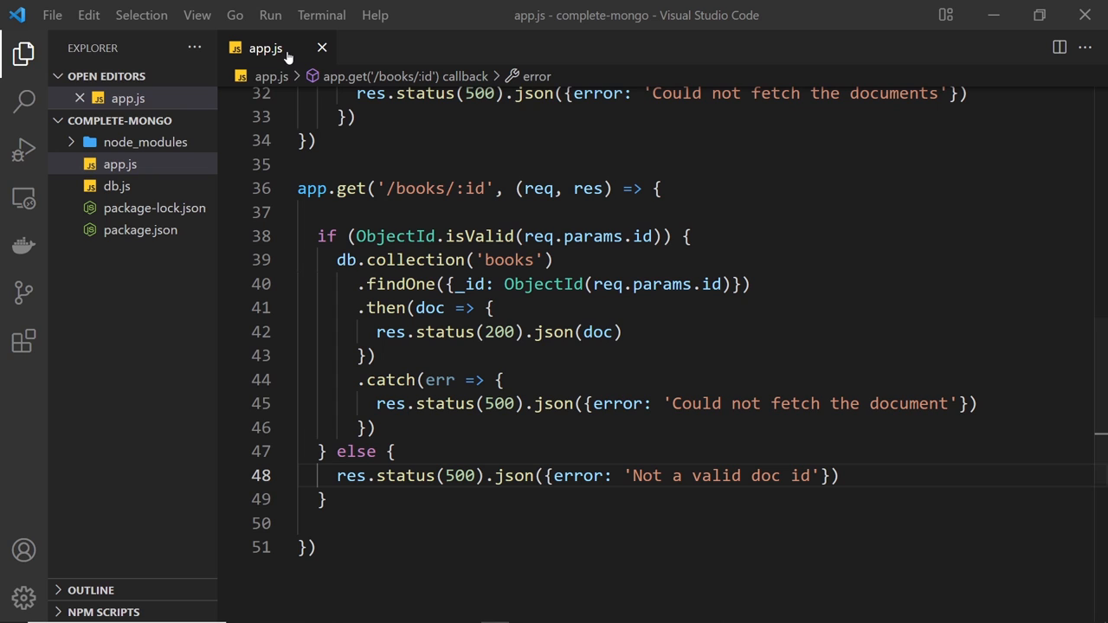
# - Type app.post('/books', (req, res) => { }) on a new line at the end of app.js
pyautogui.scroll(-3)
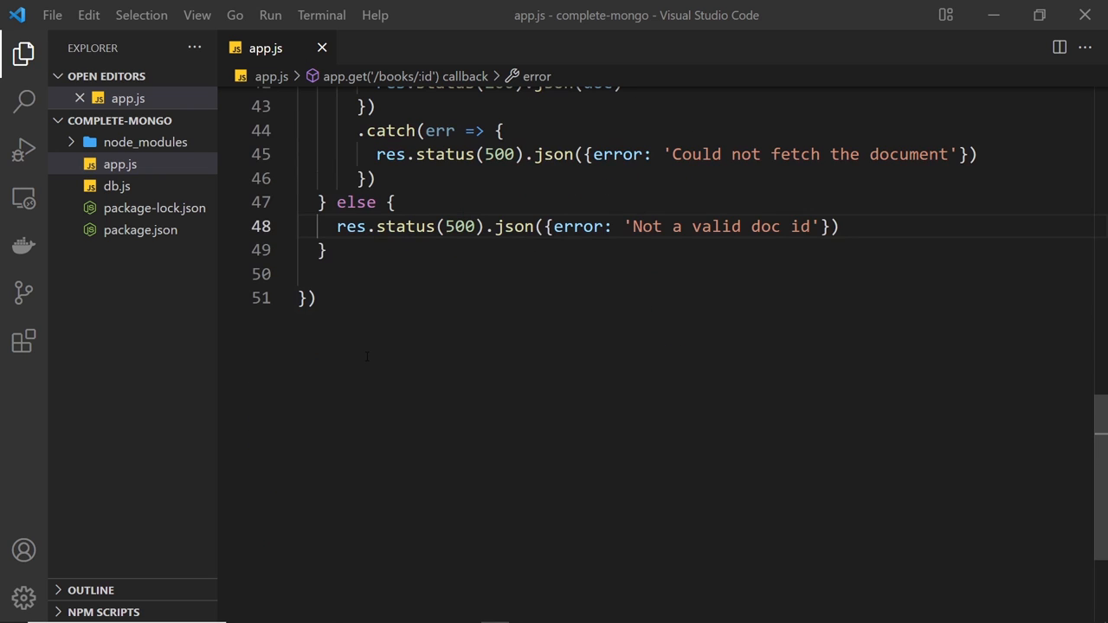
pyautogui.press('Enter')
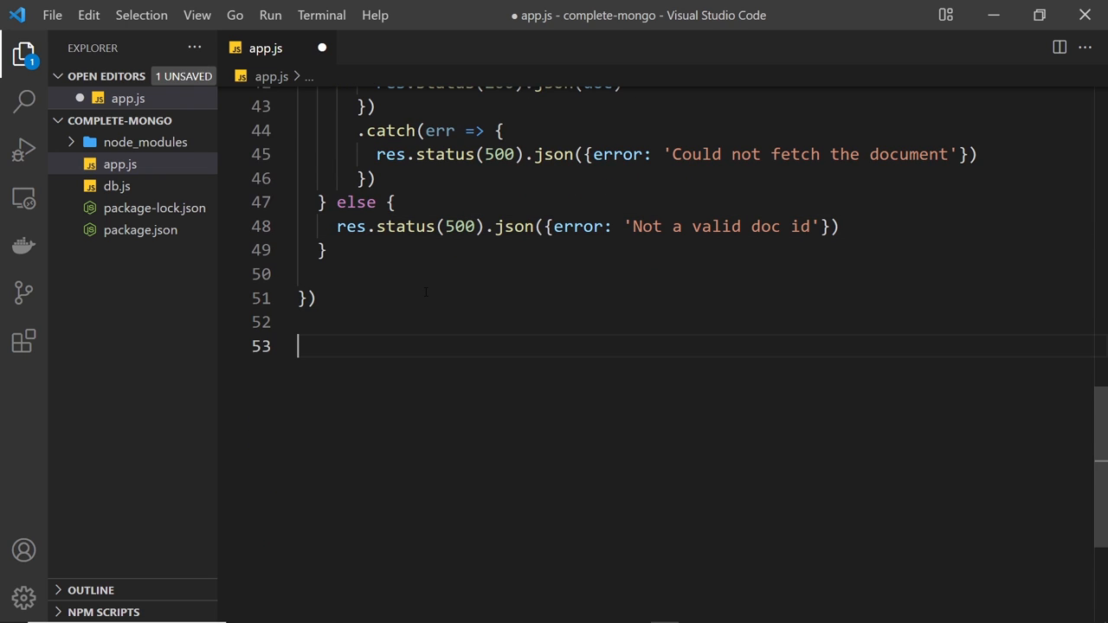
pyautogui.write('app.')
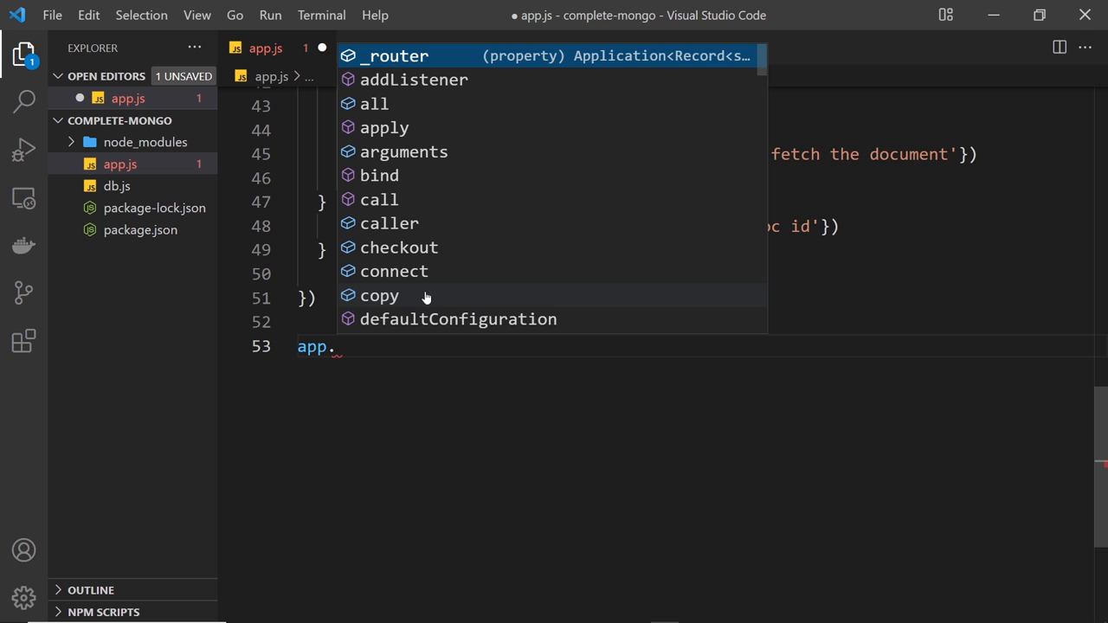
pyautogui.write('post(')
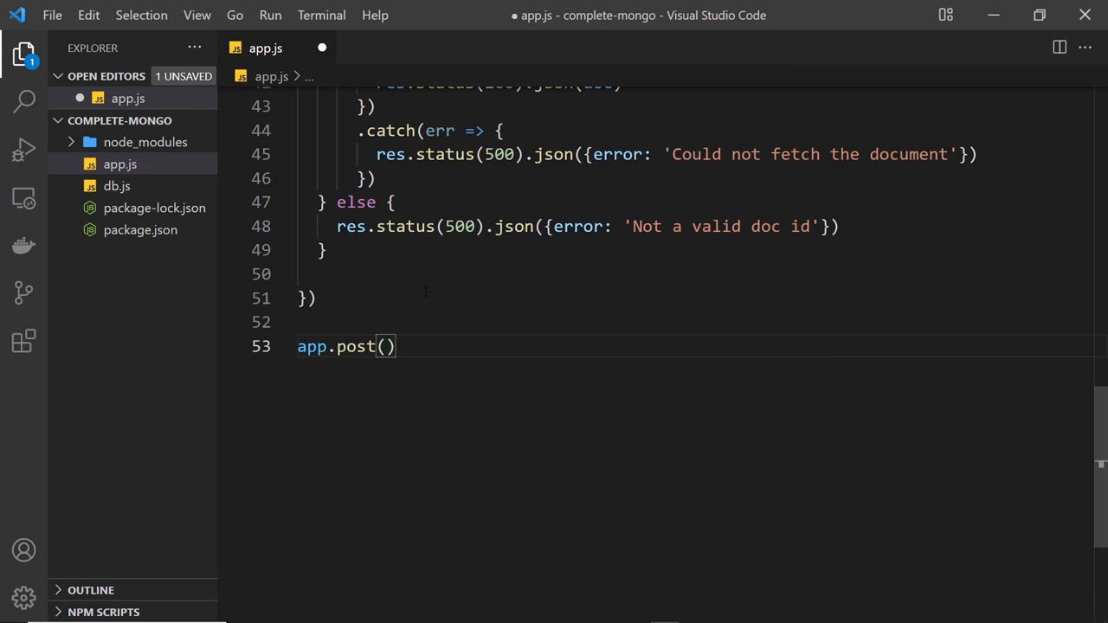
pyautogui.write("''")
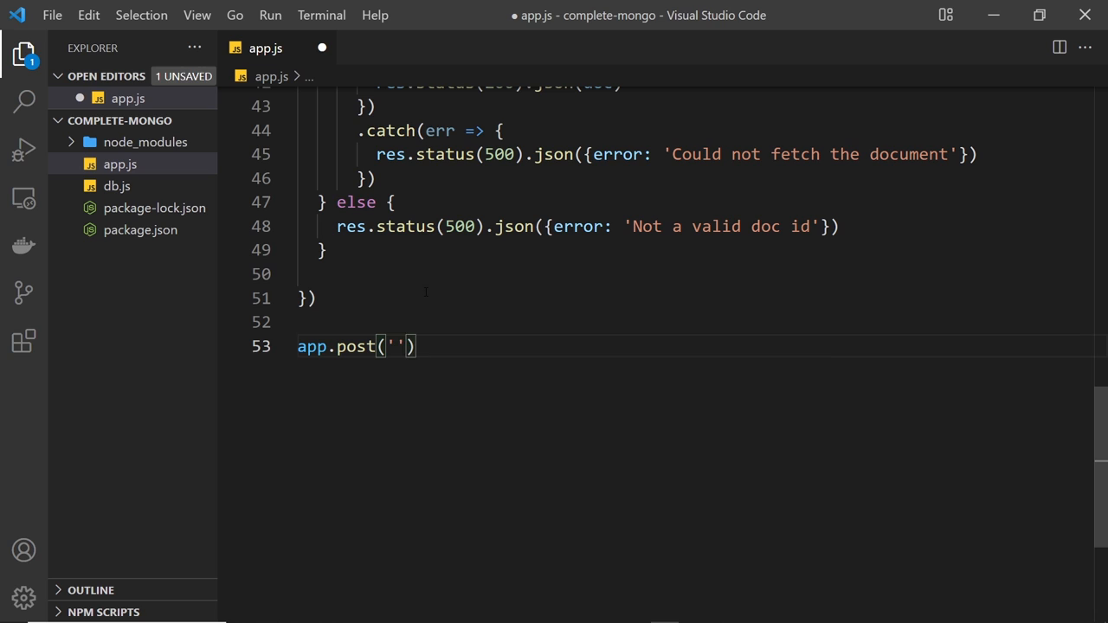
pyautogui.write('/books')
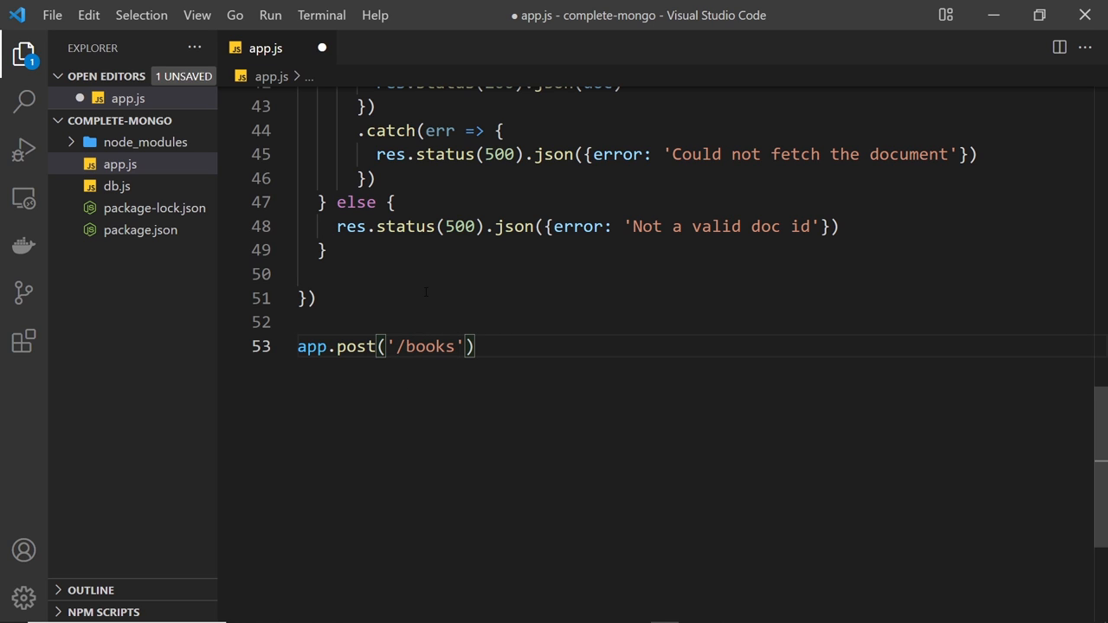
pyautogui.doubleClick(424, 346)
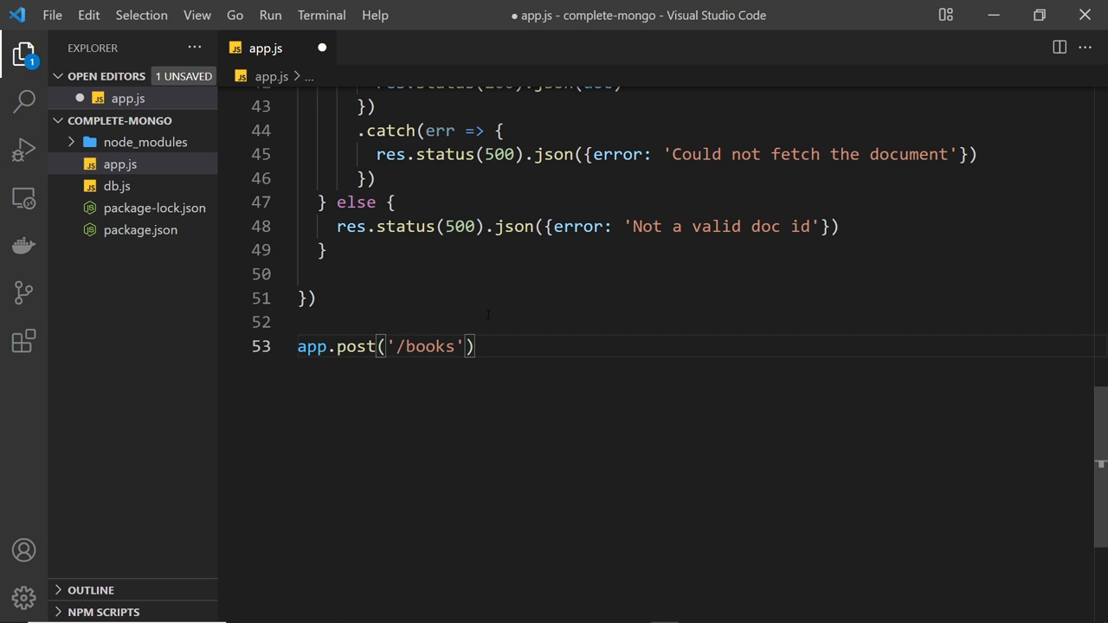
pyautogui.write(', ()')
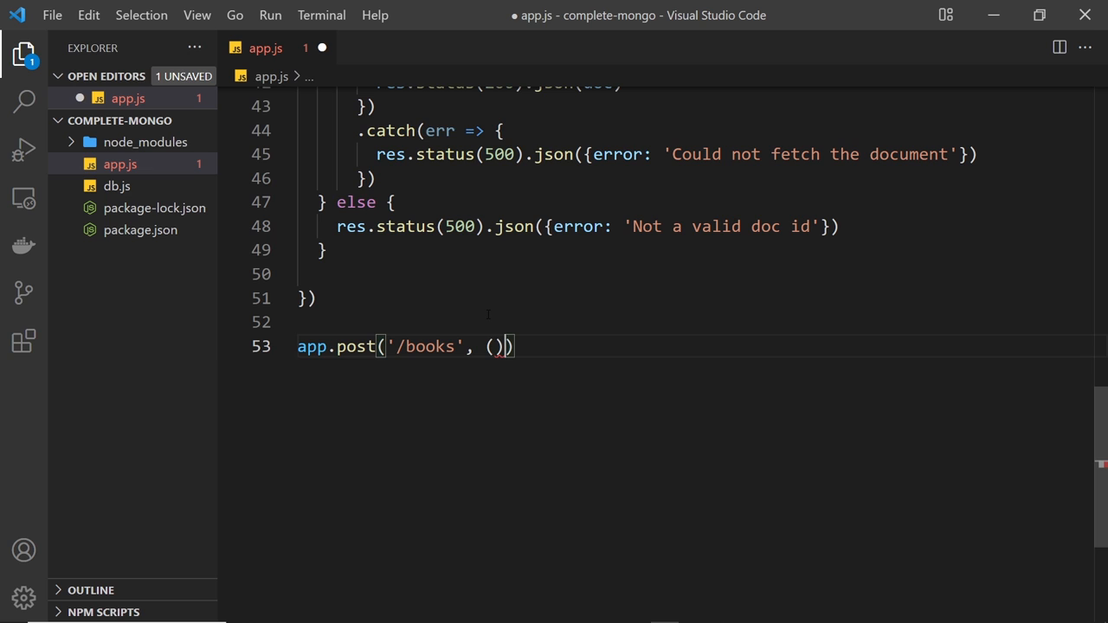
pyautogui.write('req, res')
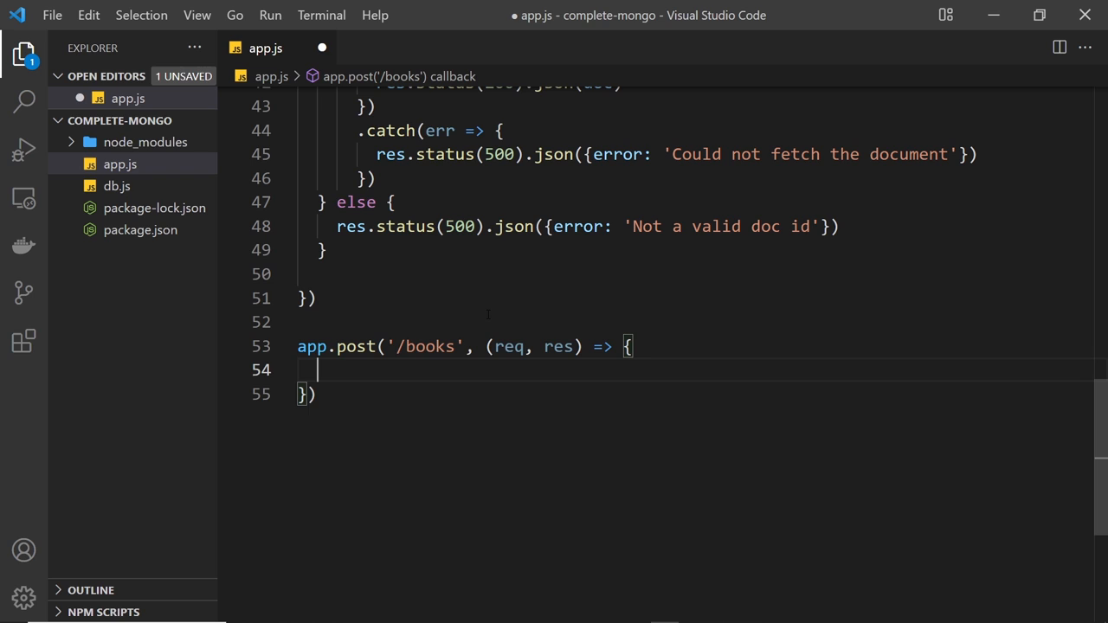
pyautogui.doubleClick(510, 346)
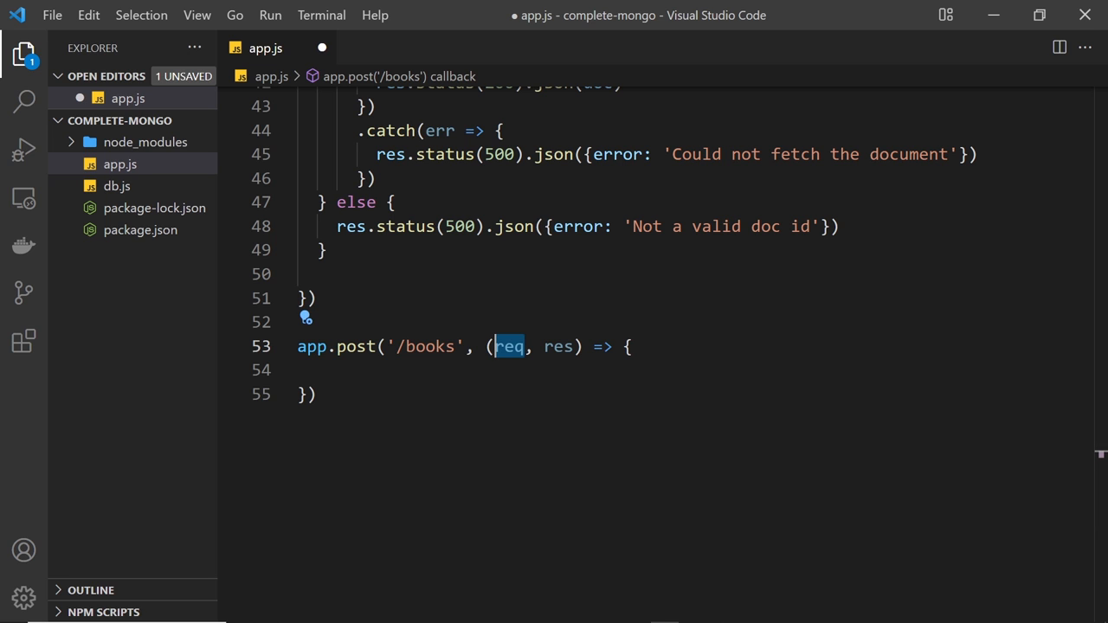
# - Add app.use(express.json()) on a new line after const app = express()
pyautogui.scroll(3)
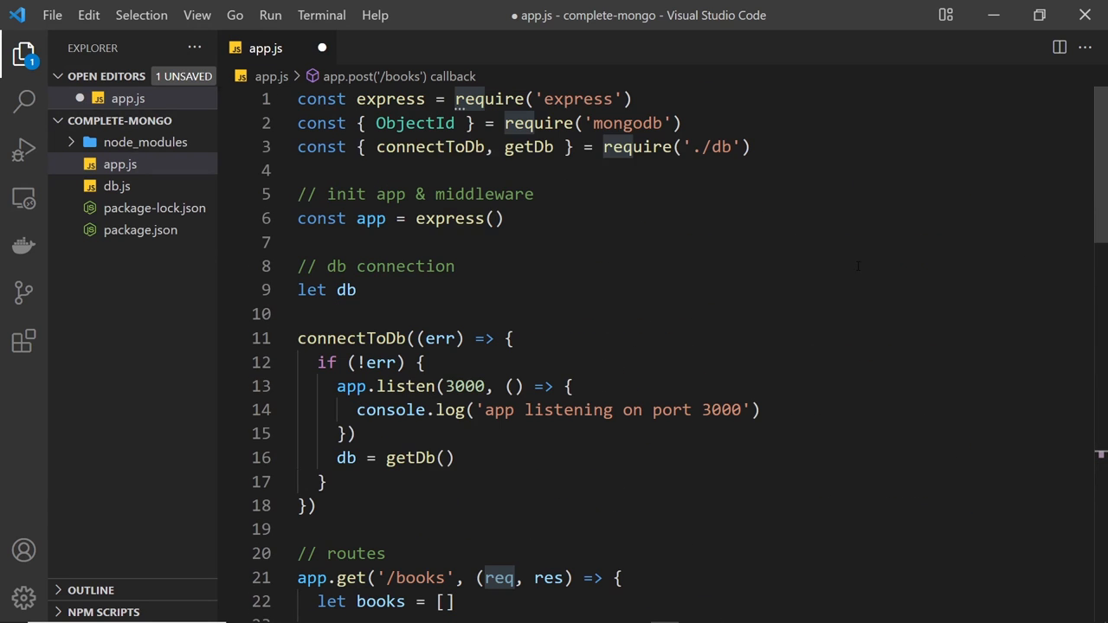
pyautogui.click(504, 218)
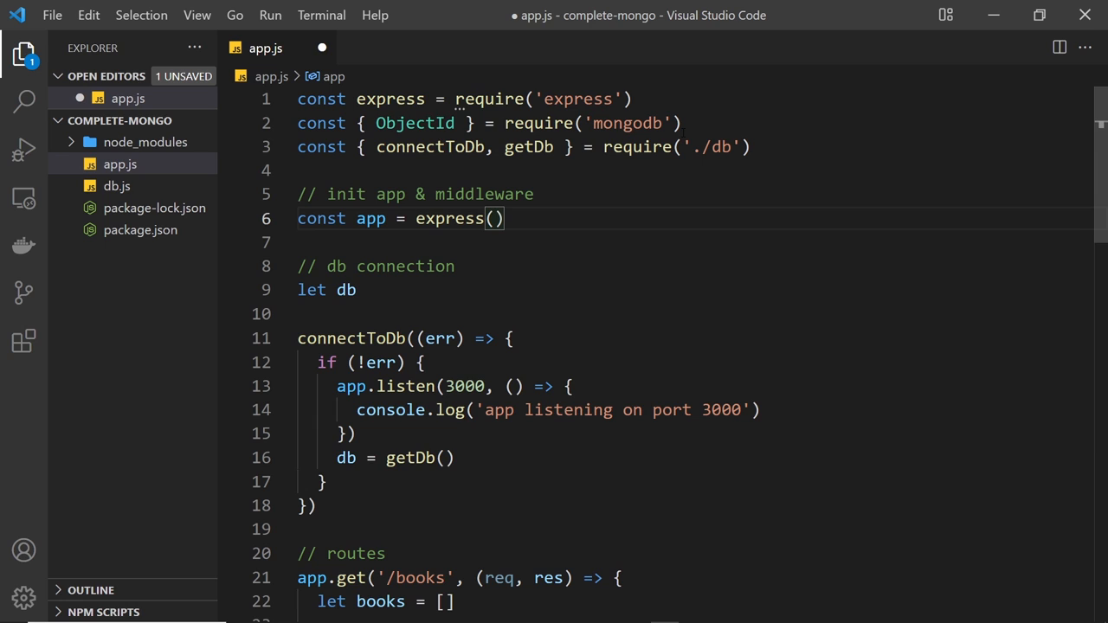
pyautogui.write('app.')
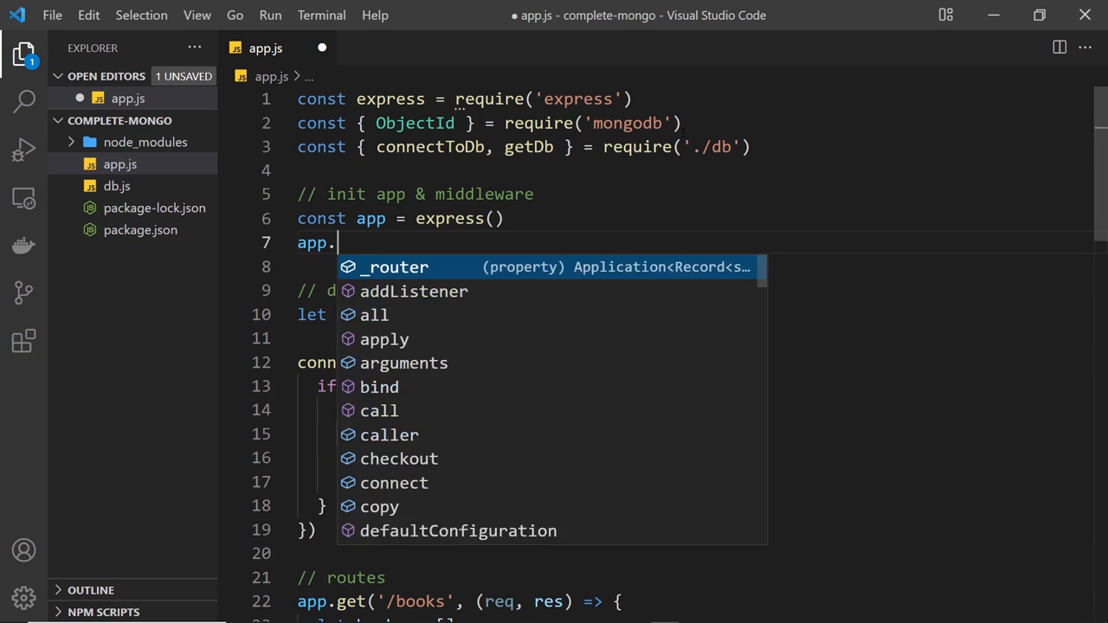
pyautogui.write('use()')
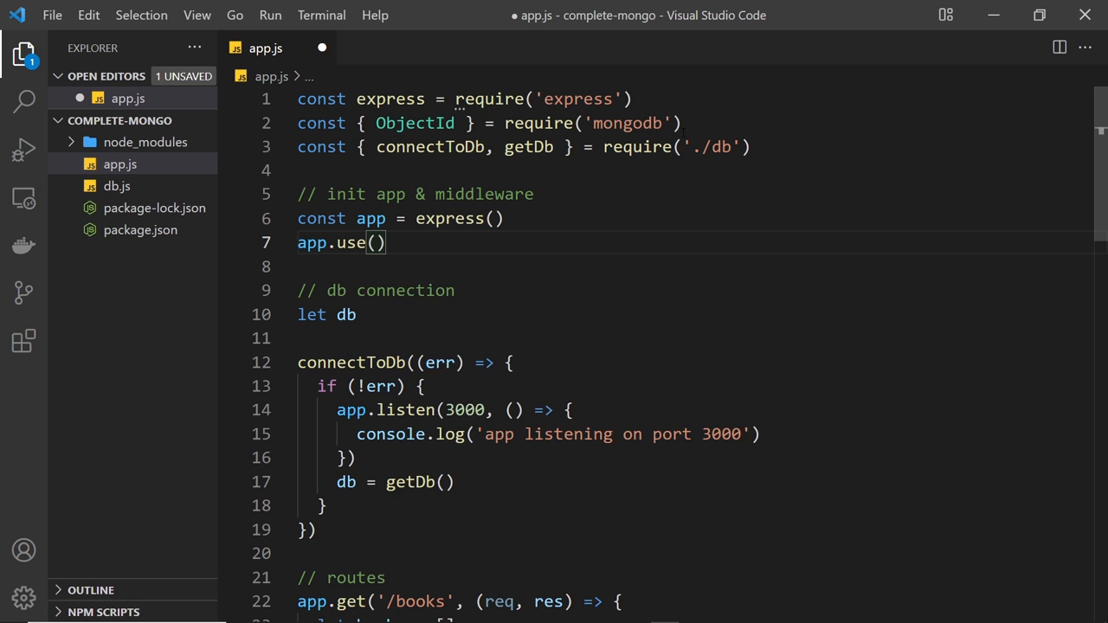
pyautogui.write('express')
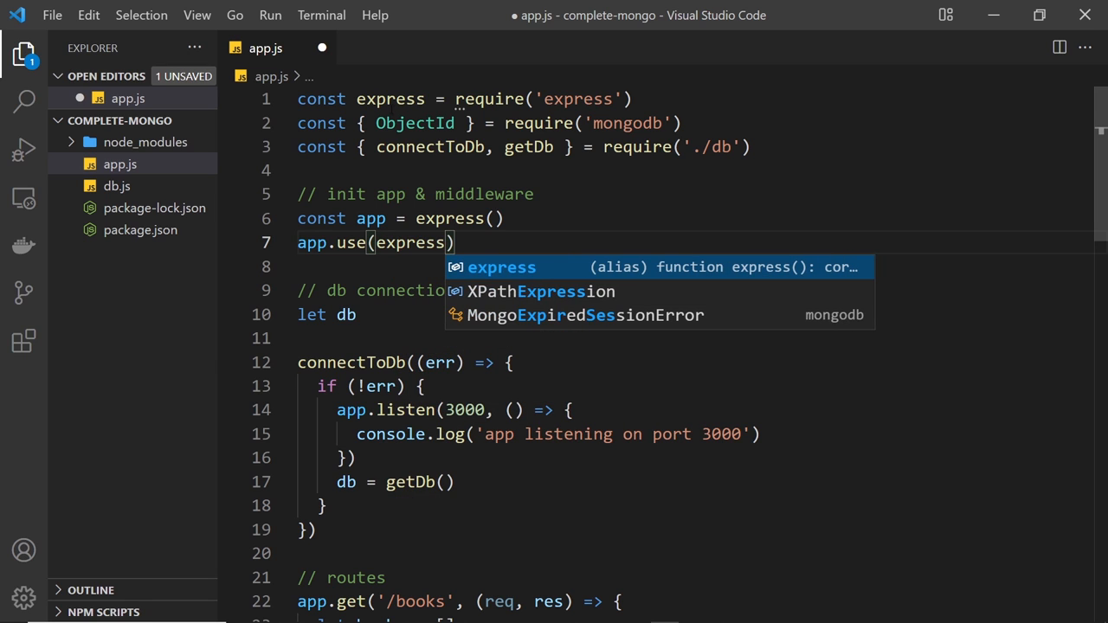
pyautogui.press('Escape')
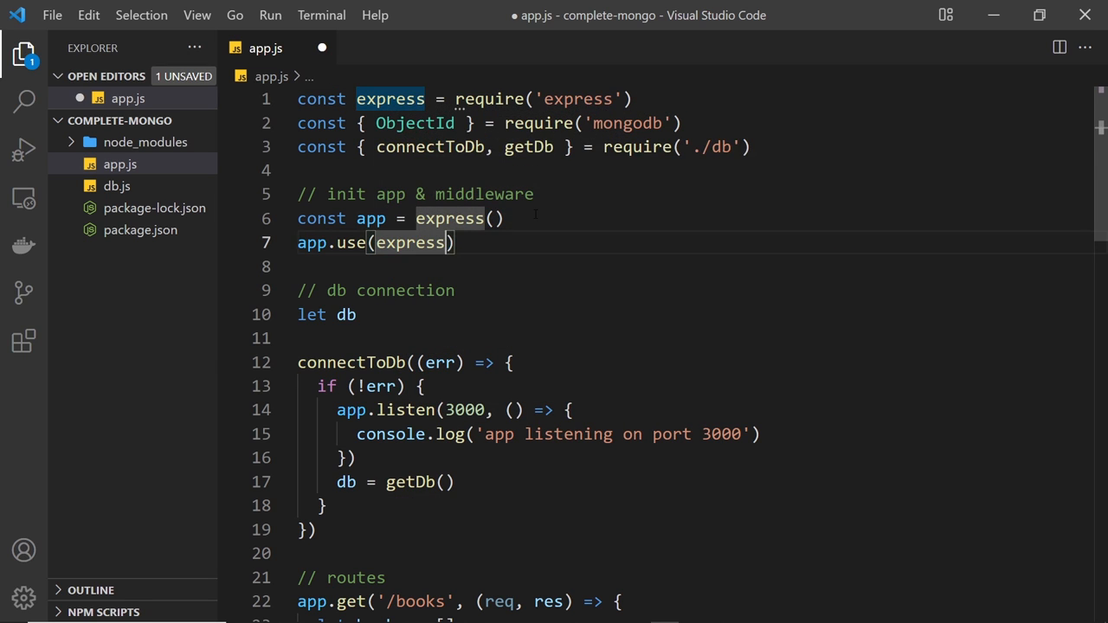
pyautogui.write('.json(')
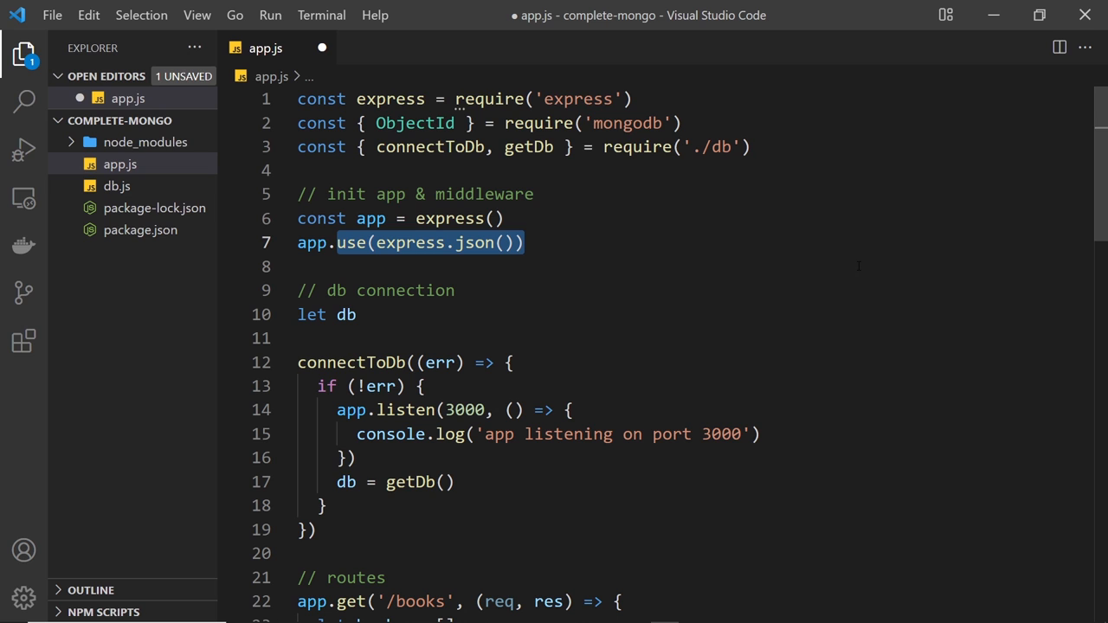
# - Inside the POST handler, store the request body with const book = req.body
pyautogui.scroll(-3)
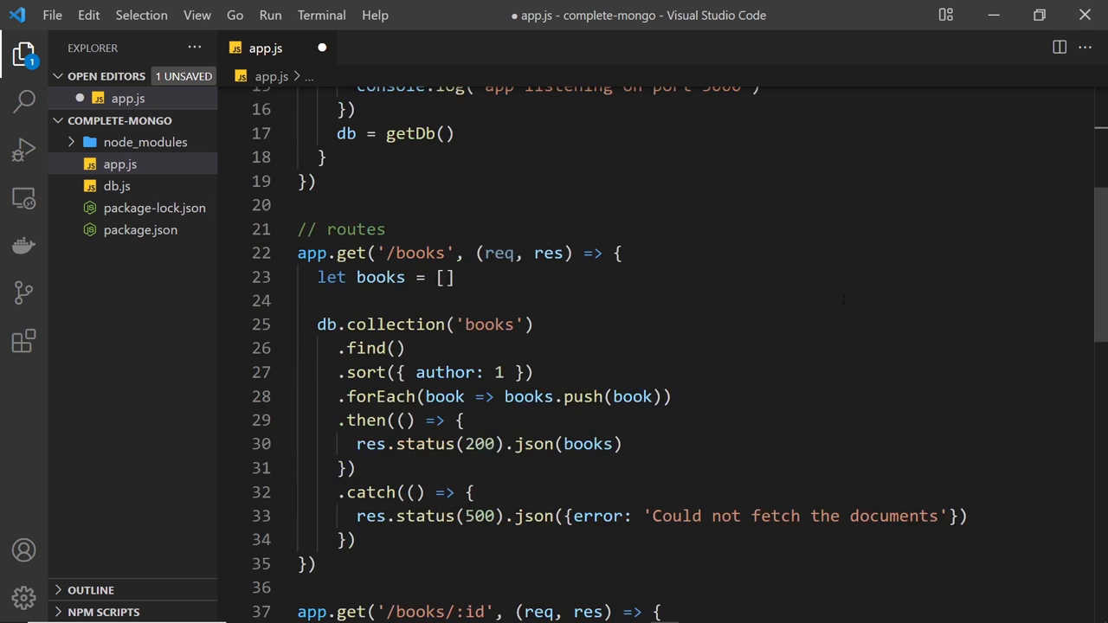
pyautogui.scroll(-3)
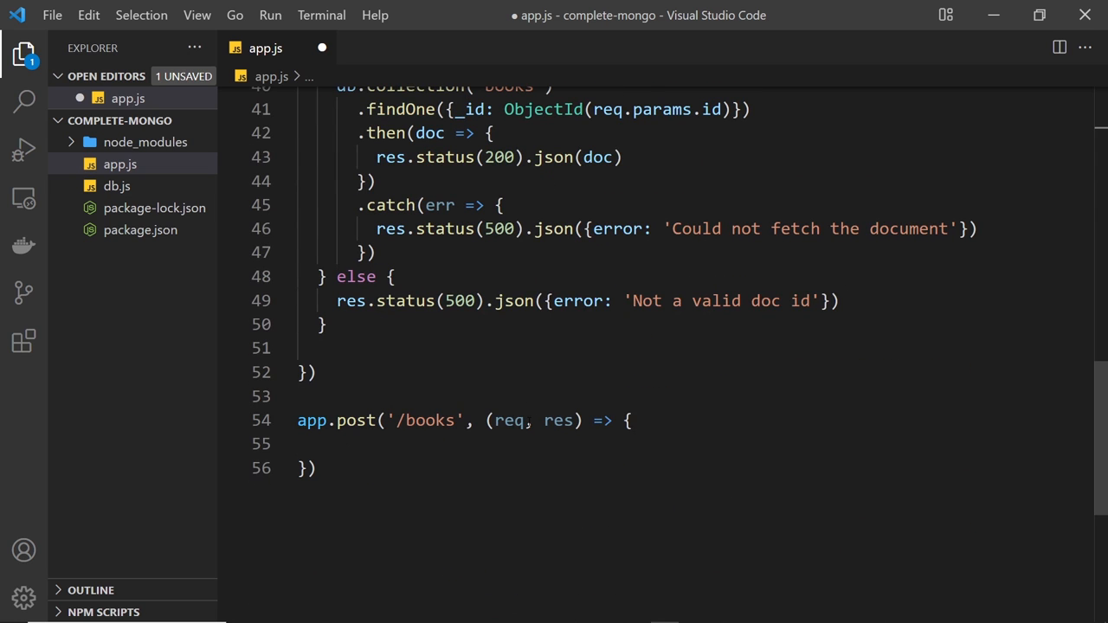
pyautogui.doubleClick(509, 421)
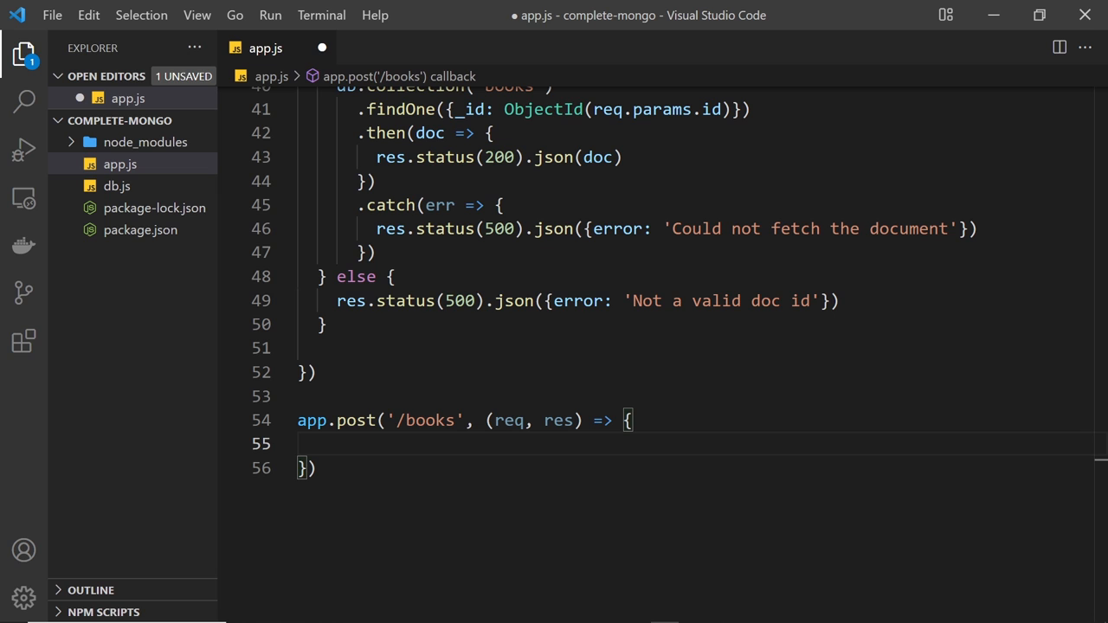
pyautogui.write('cons')
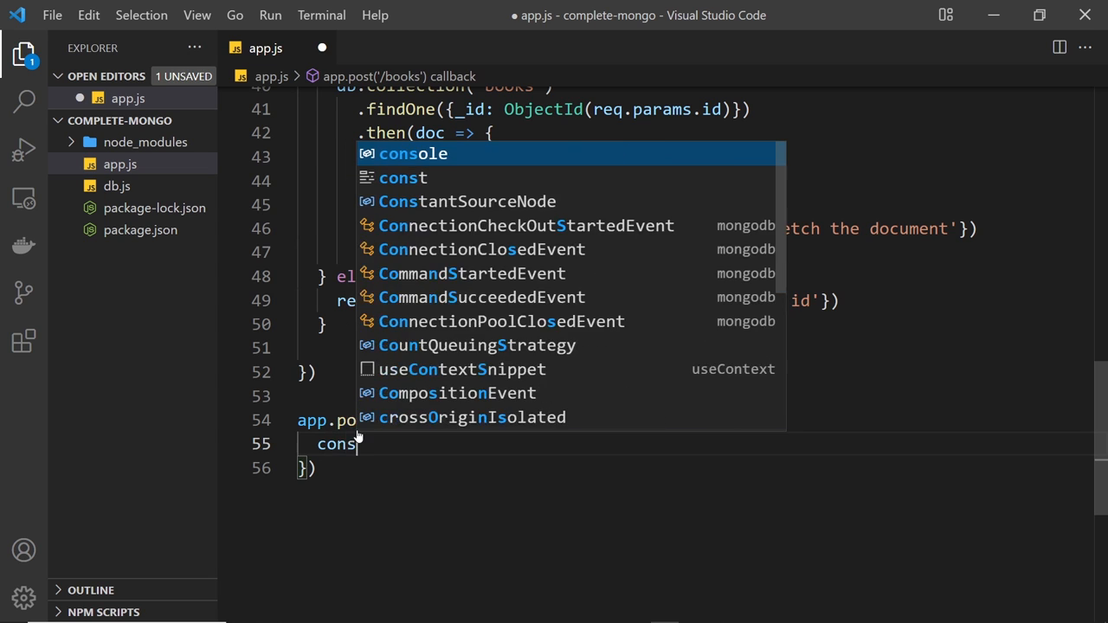
pyautogui.write('book =')
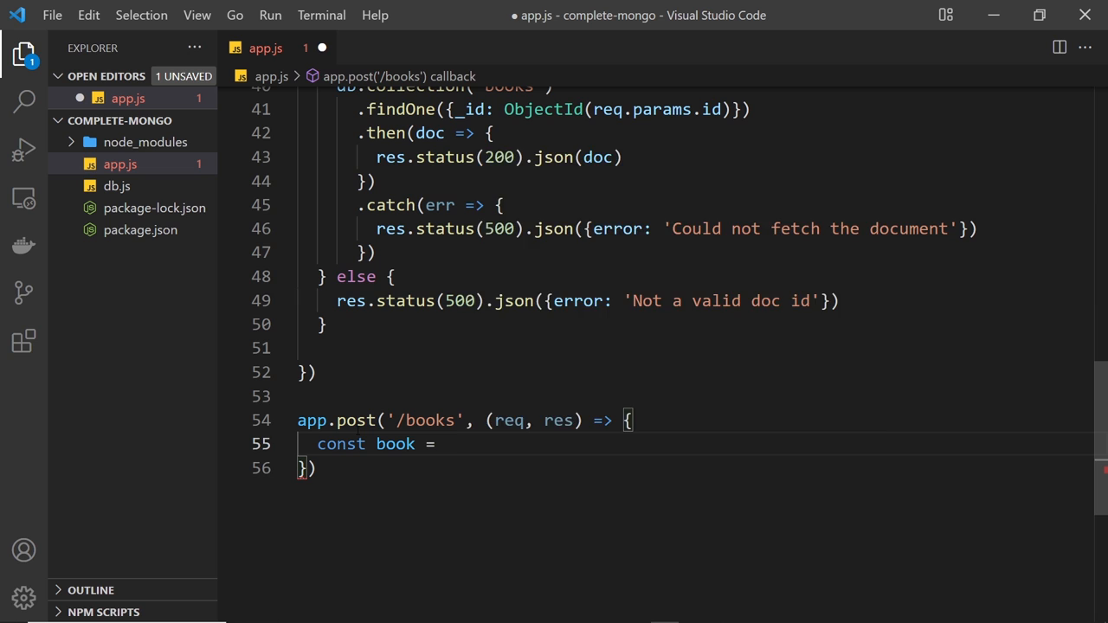
pyautogui.write('req.ody')
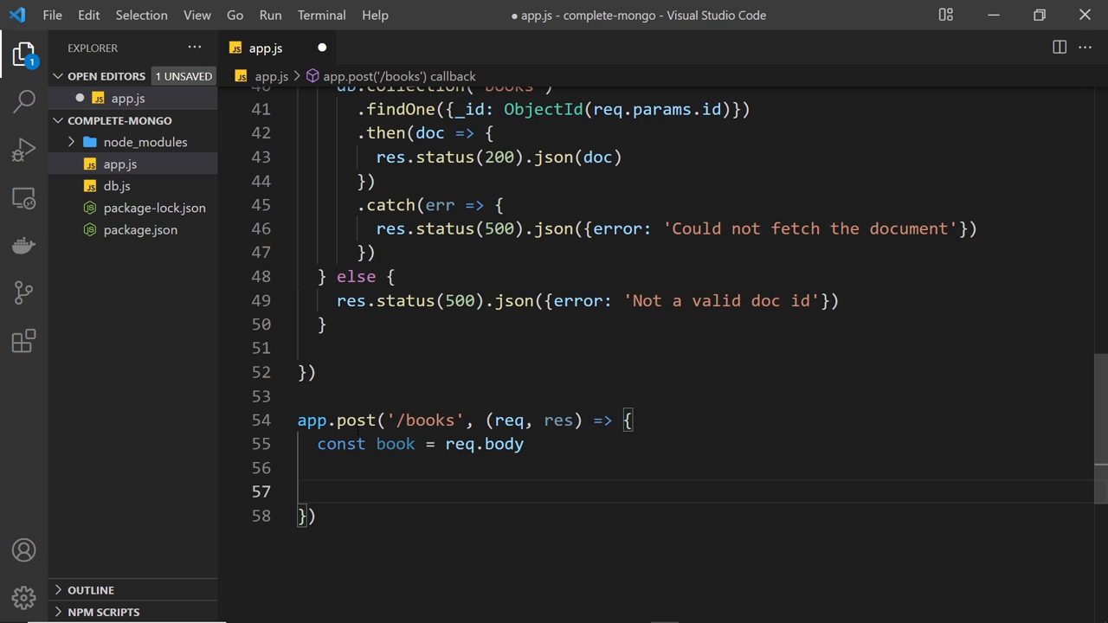
# - Insert book into the 'books' collection via db.collection('books').insertOne(book)
pyautogui.scroll(-3)
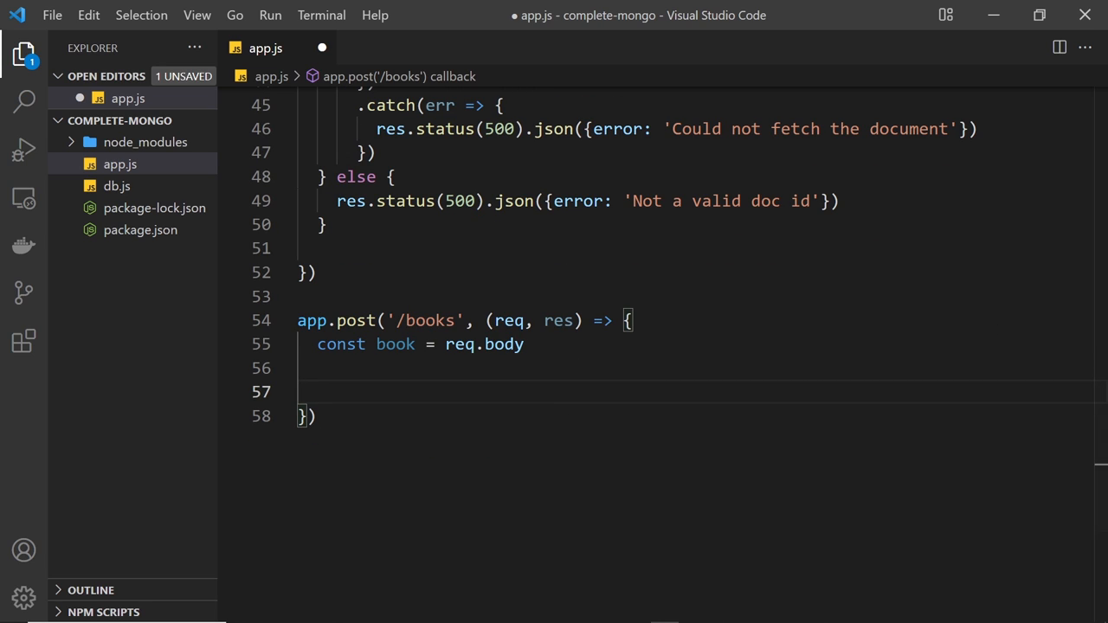
pyautogui.write('d')
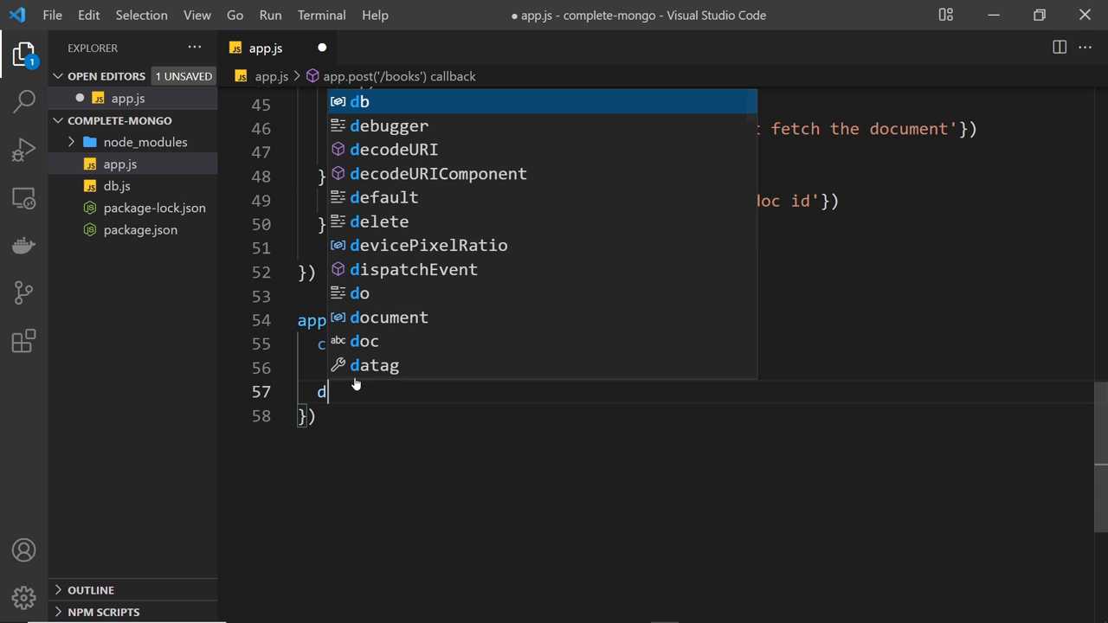
pyautogui.write('b.collection')
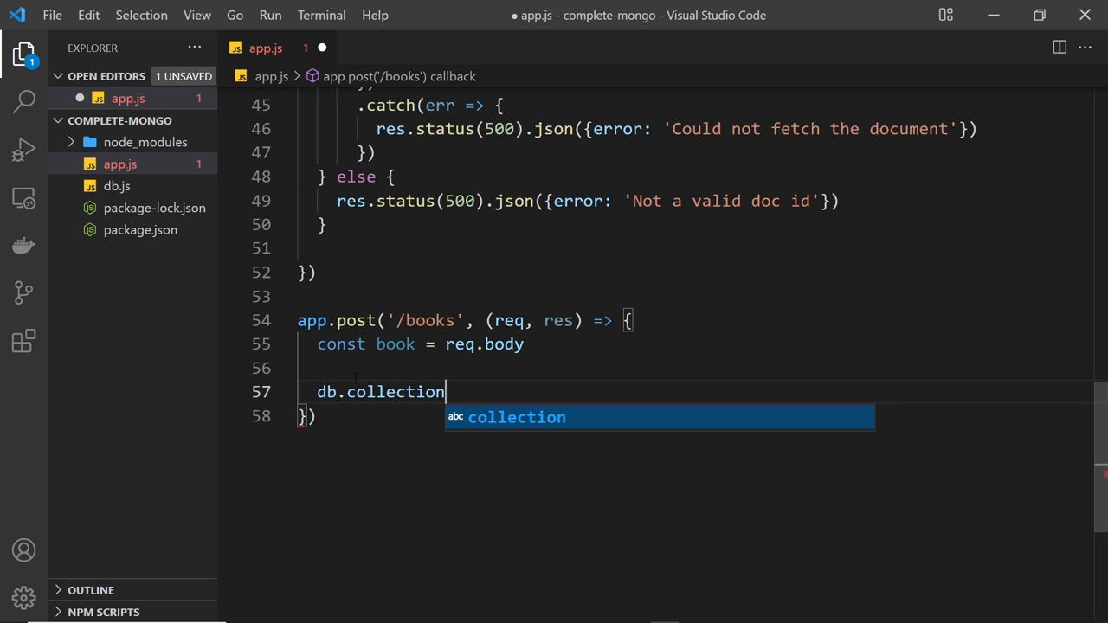
pyautogui.write("('books')")
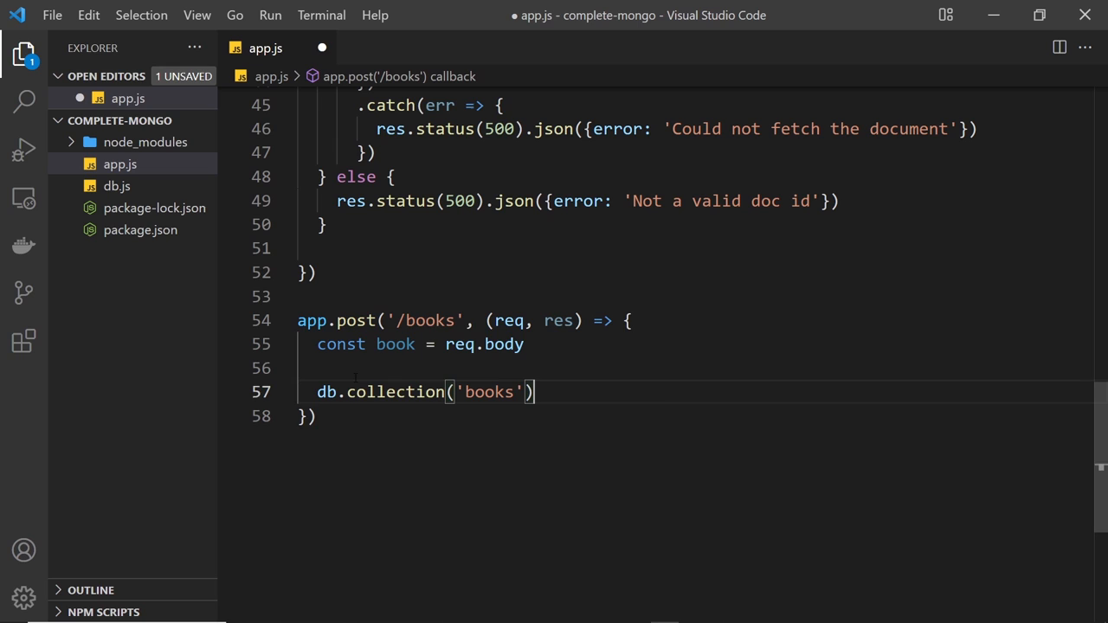
pyautogui.press('Enter')
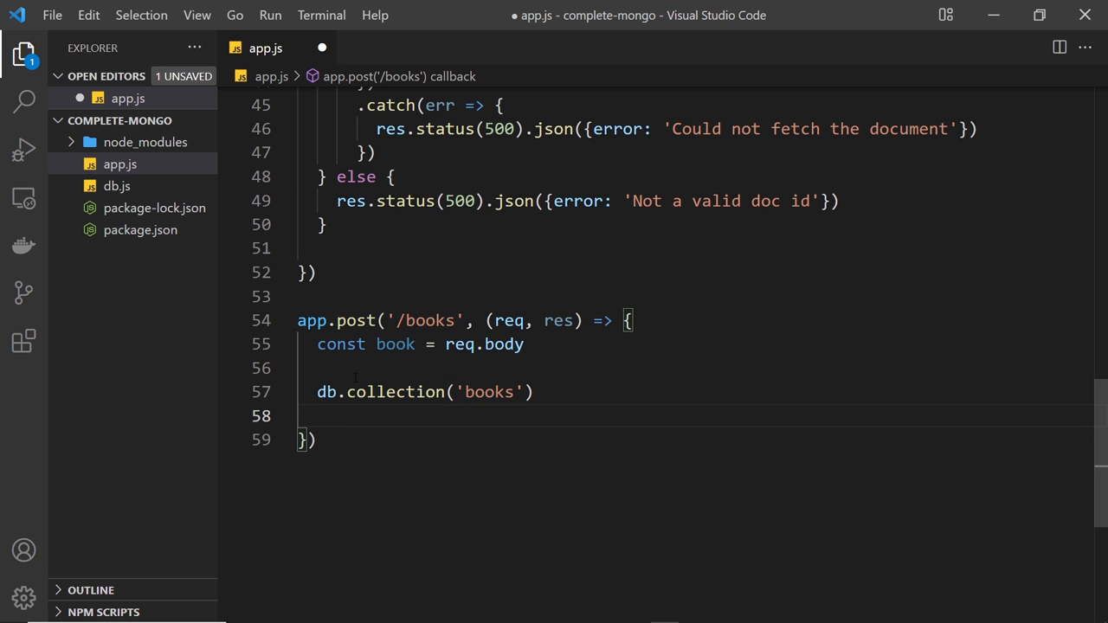
pyautogui.write('.insert')
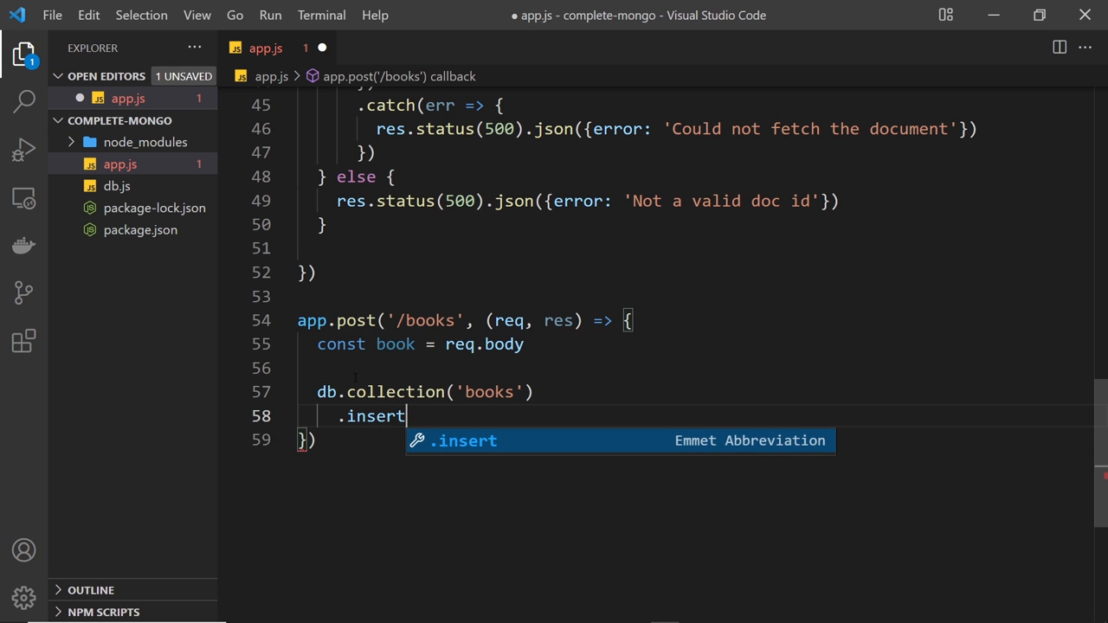
pyautogui.write('One()')
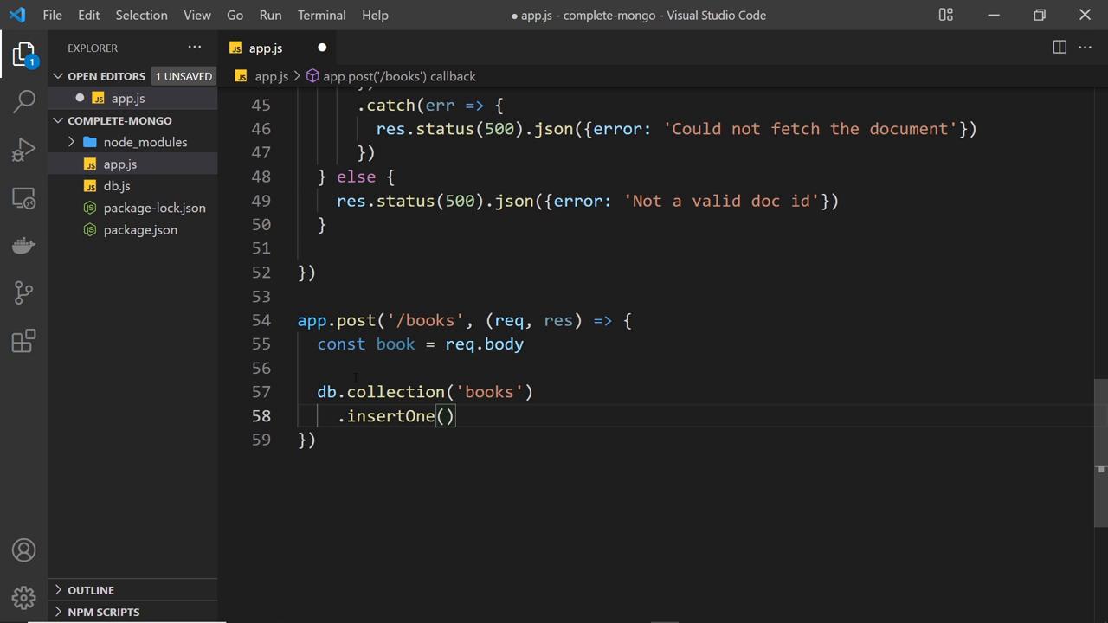
pyautogui.write('book')
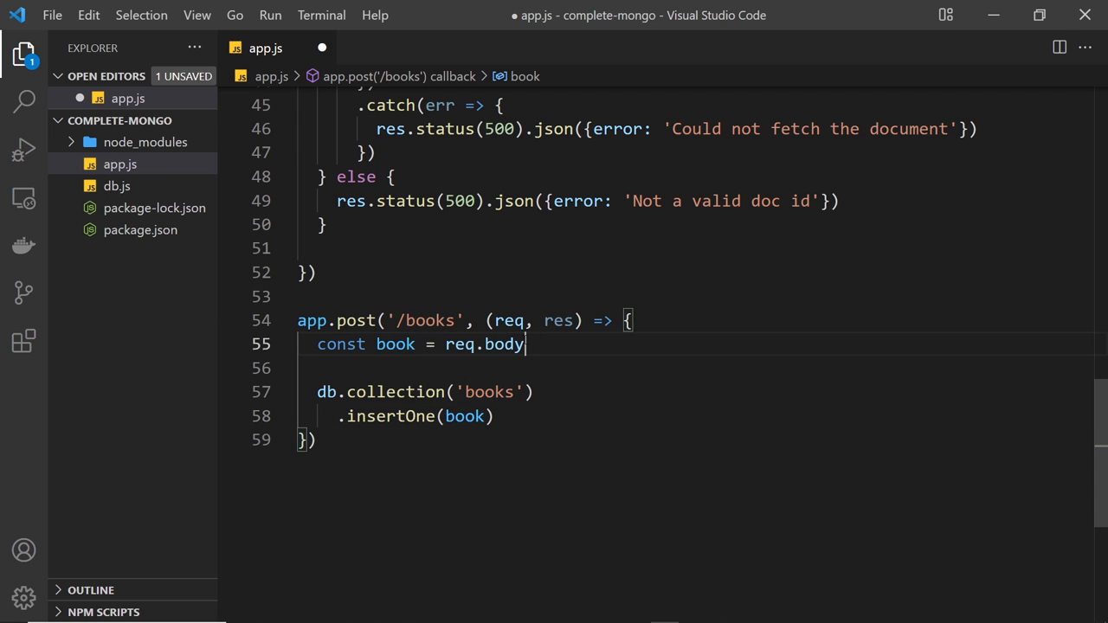
pyautogui.doubleClick(484, 344)
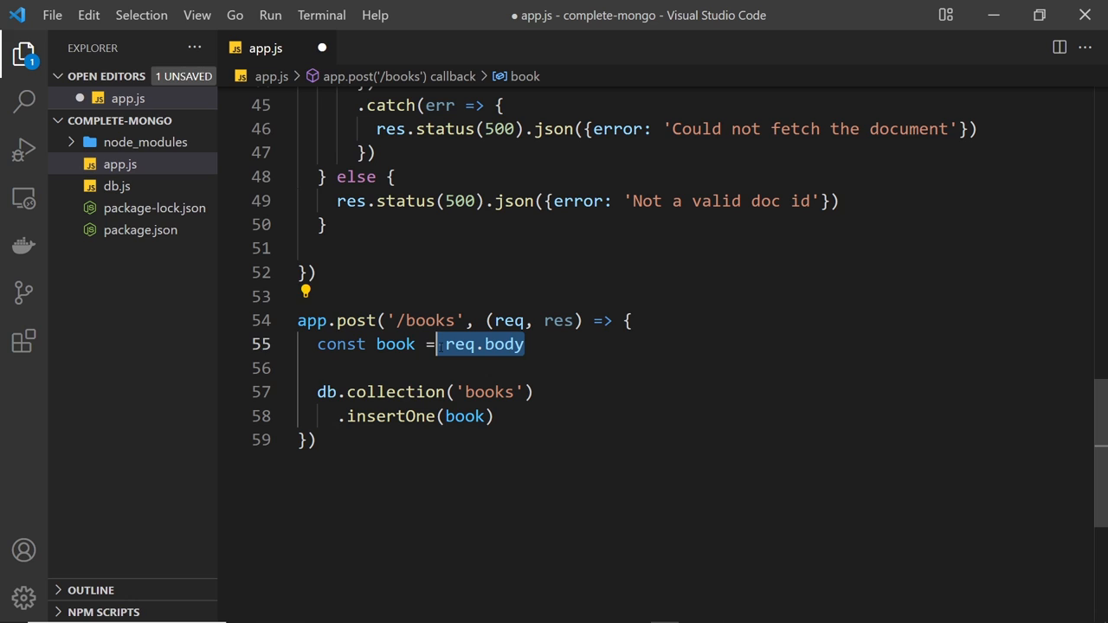
pyautogui.click(496, 417)
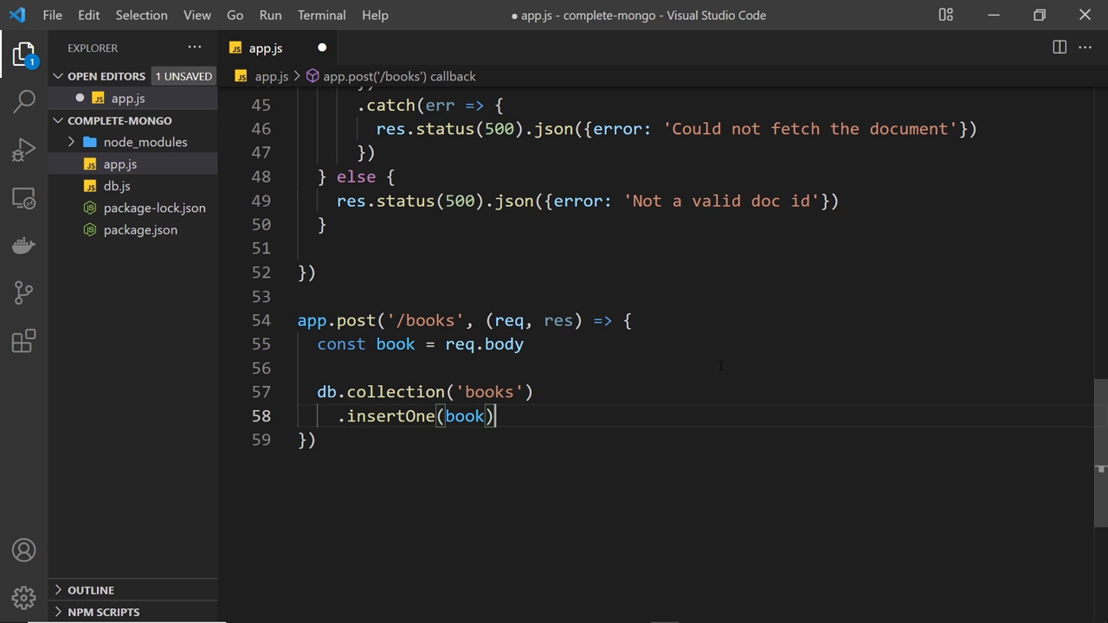
pyautogui.press('Enter')
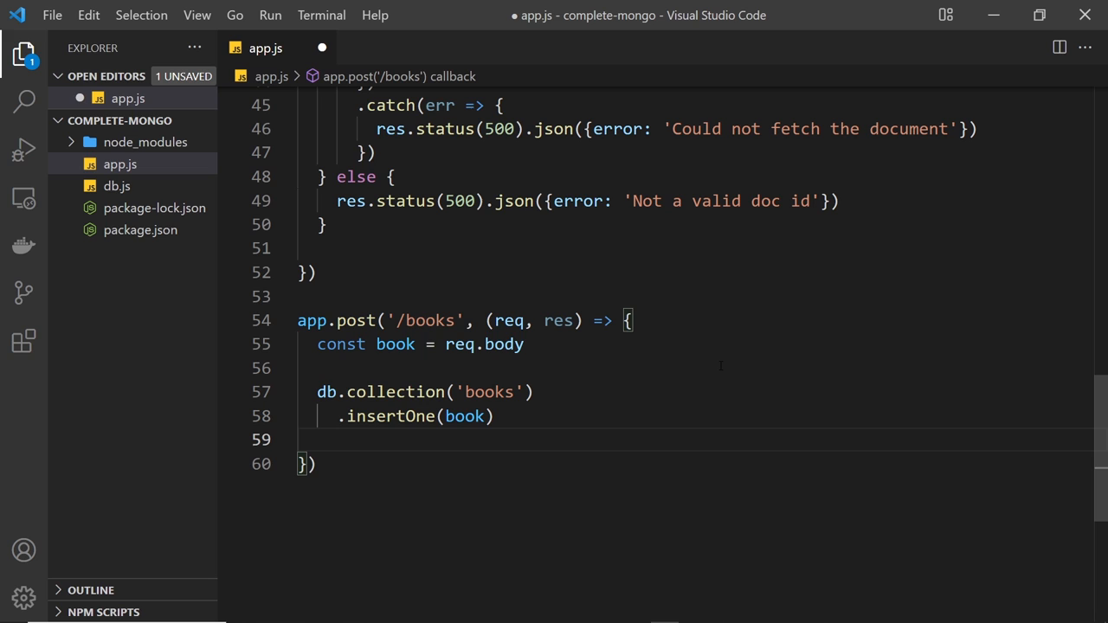
# - Chain .then(result => res.status(201).json(result)) onto the insertOne call
pyautogui.write('.then()')
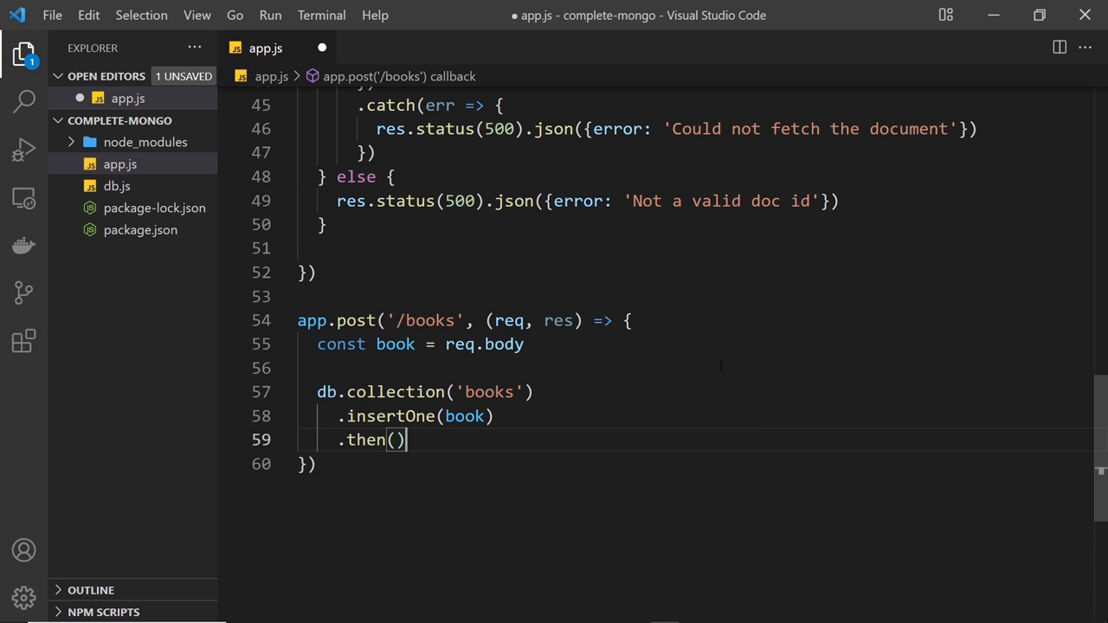
pyautogui.doubleClick(465, 416)
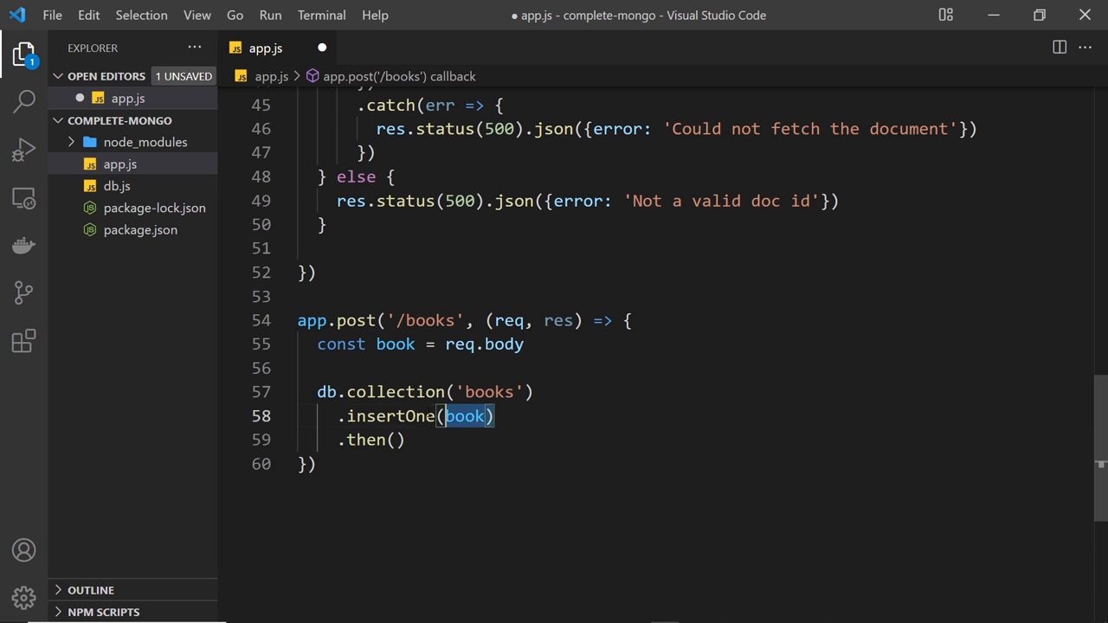
pyautogui.click(397, 440)
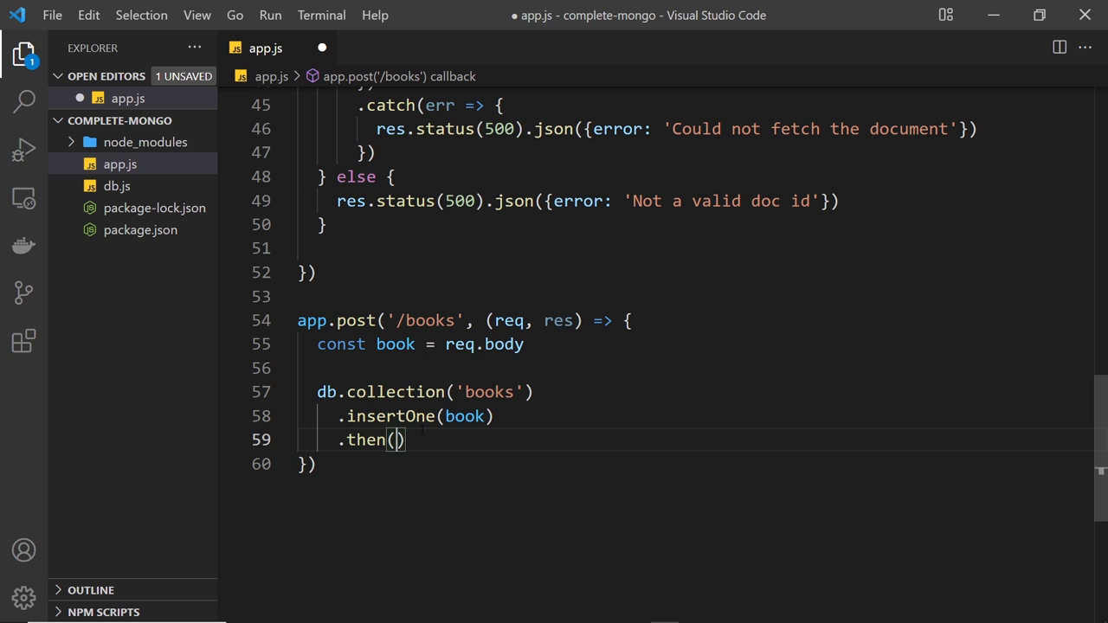
pyautogui.write('r')
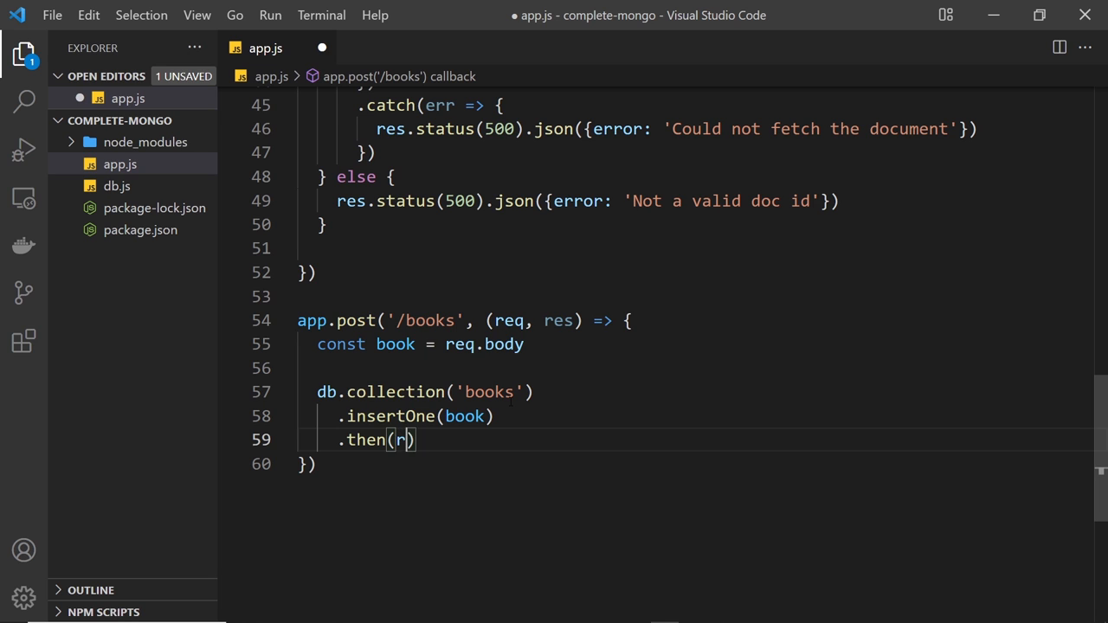
pyautogui.write('esult =>')
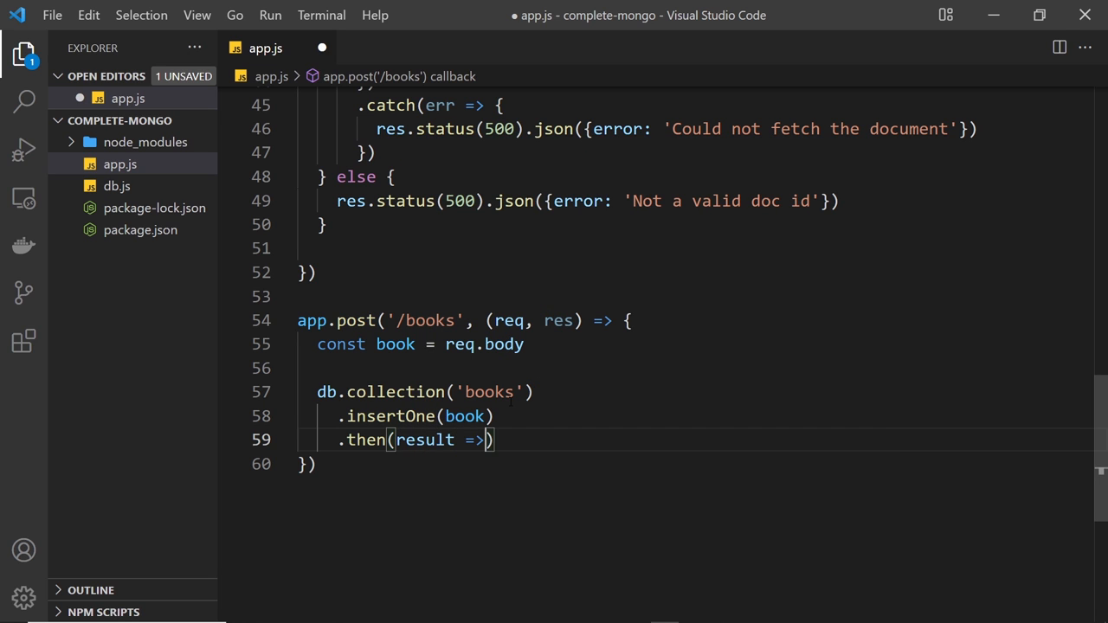
pyautogui.write('{')
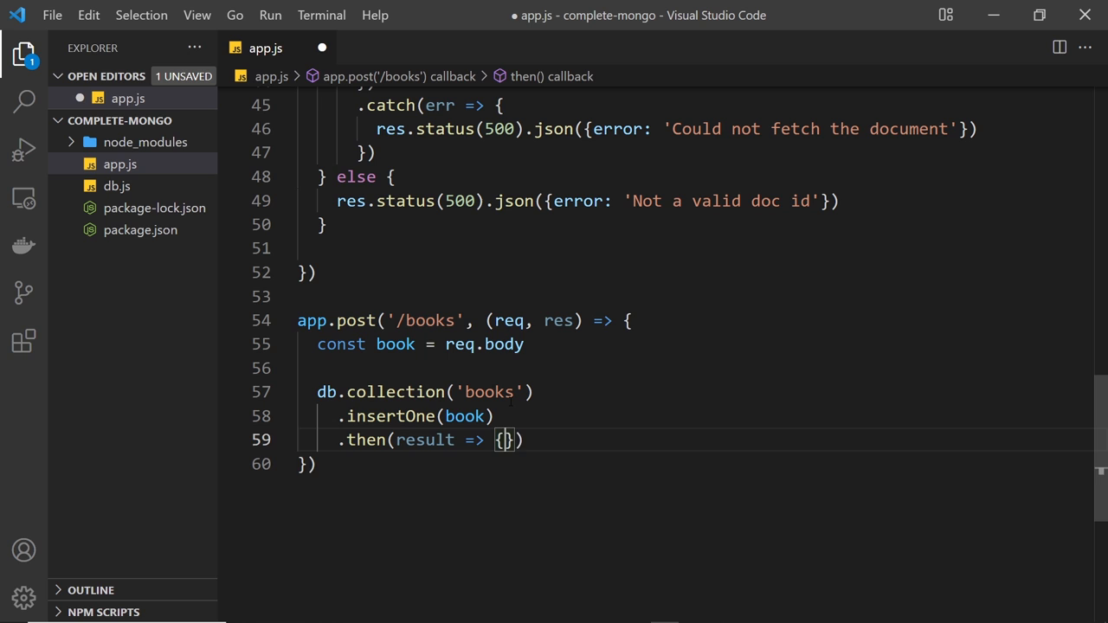
pyautogui.write('res.status(2')
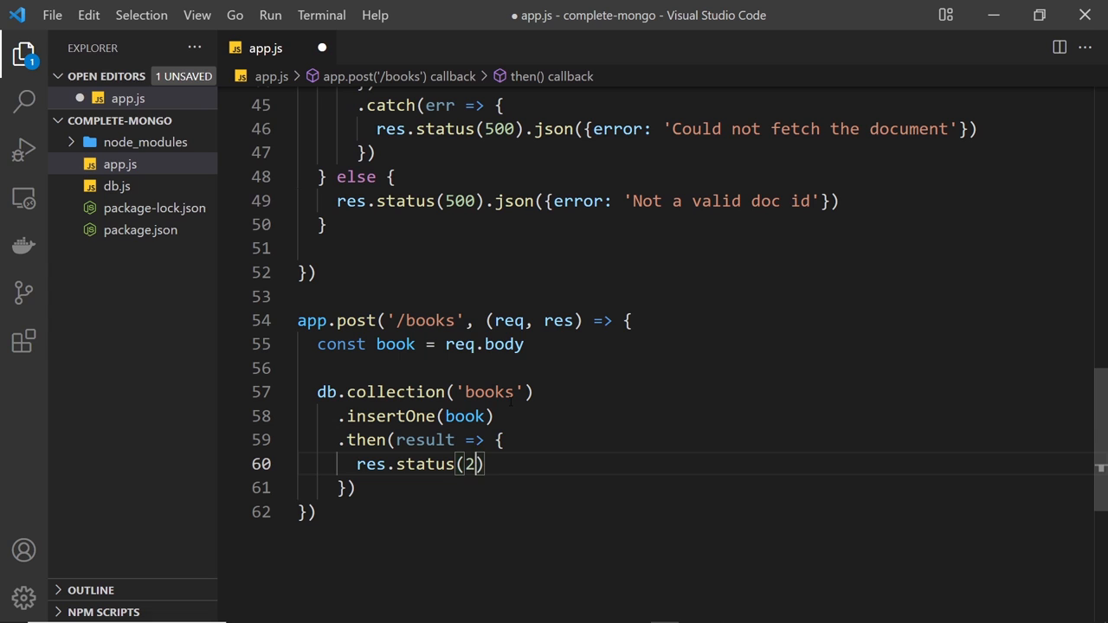
pyautogui.write('01')
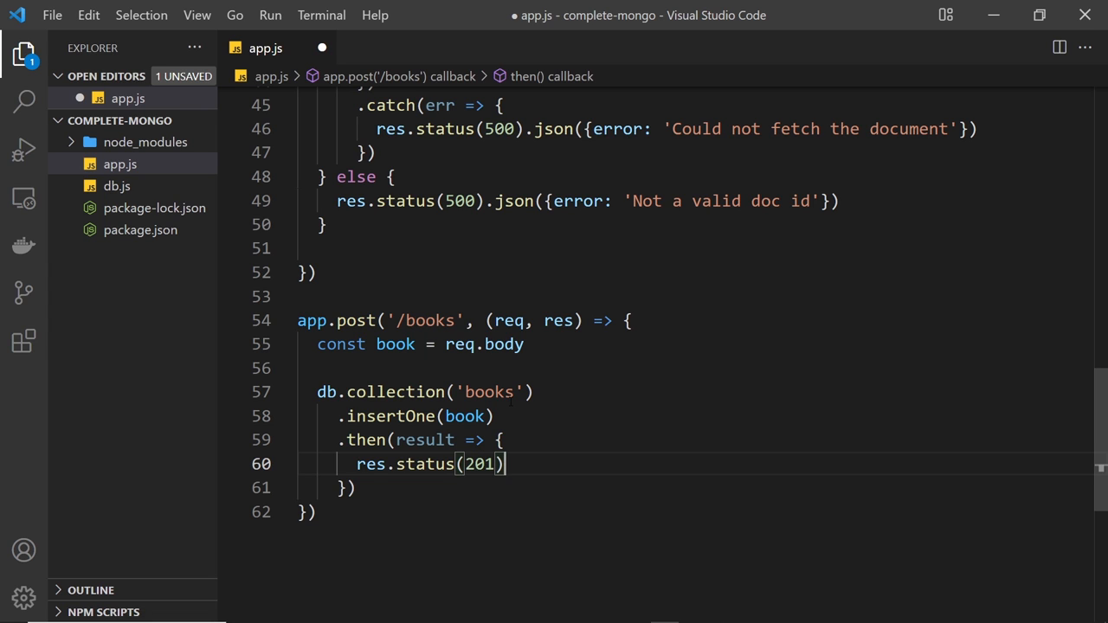
pyautogui.write('.json()')
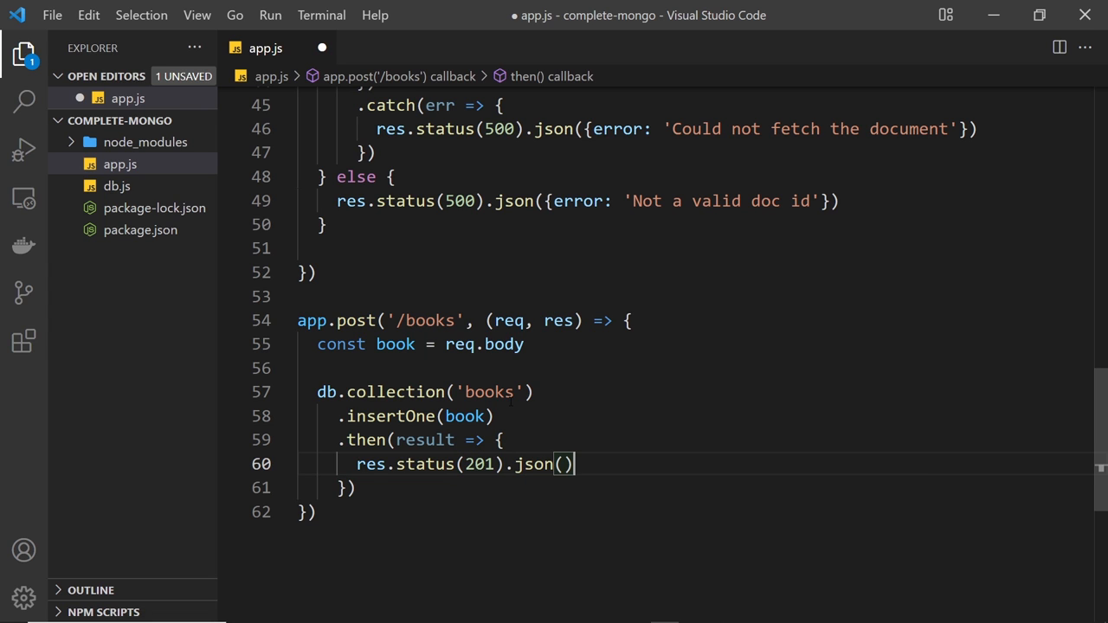
pyautogui.write('result')
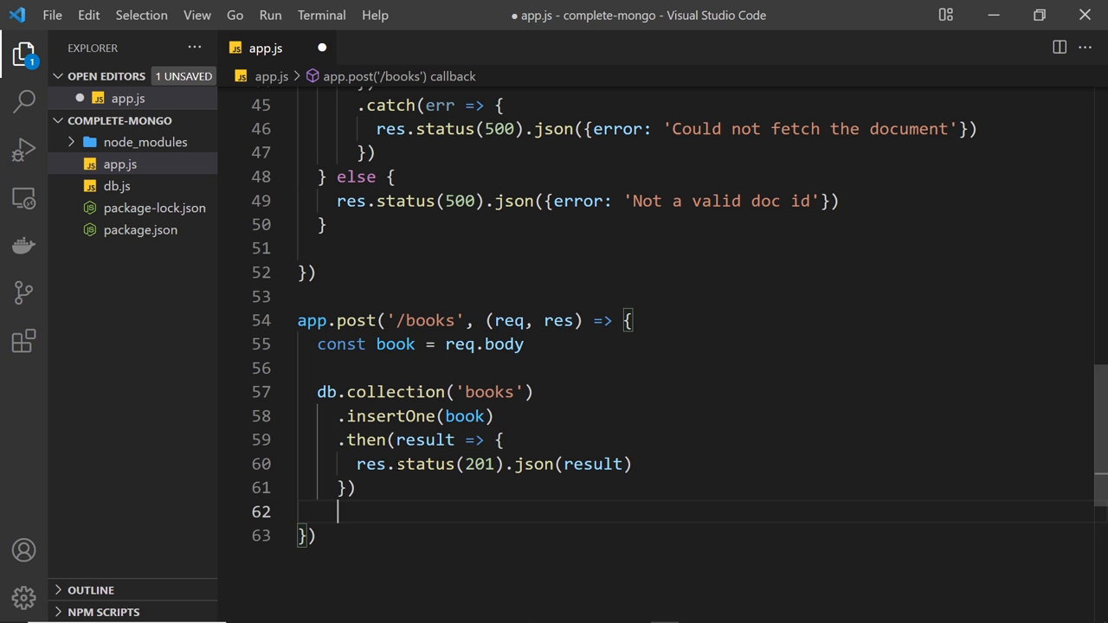
# - Add a .catch responding 500 with err 'Could not create a new document', and save app.js
pyautogui.write('.catch()')
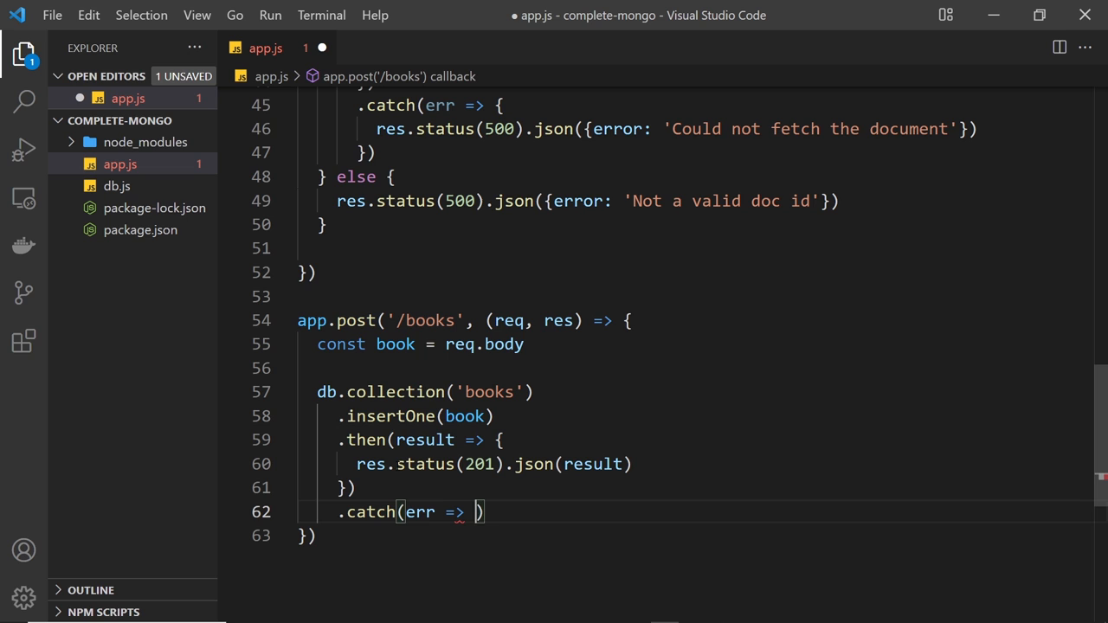
pyautogui.write('{')
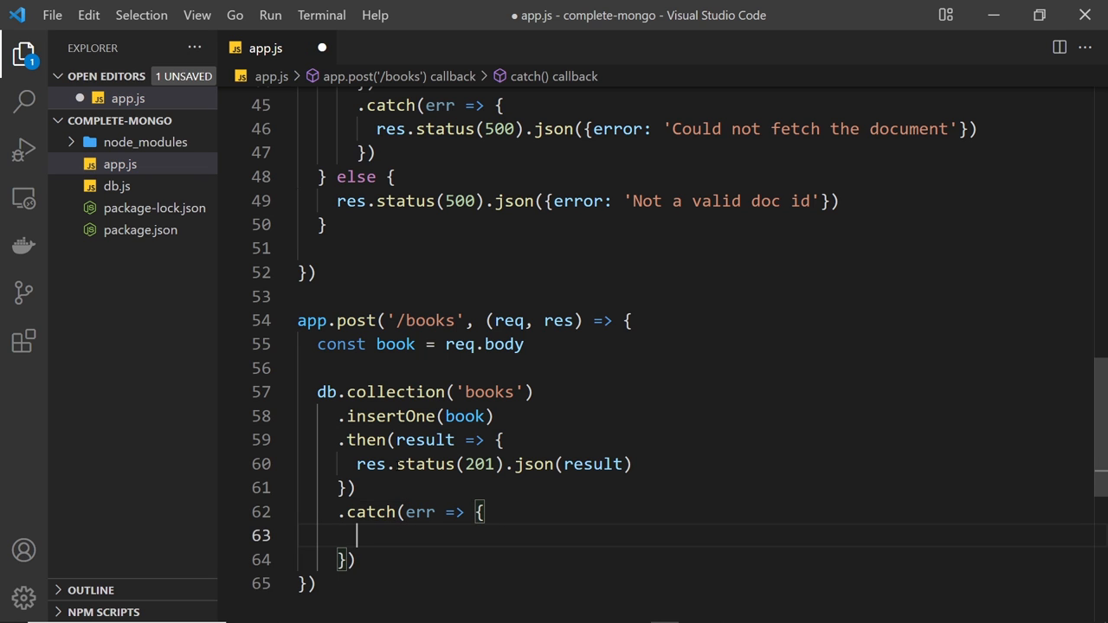
pyautogui.write('res.status(500')
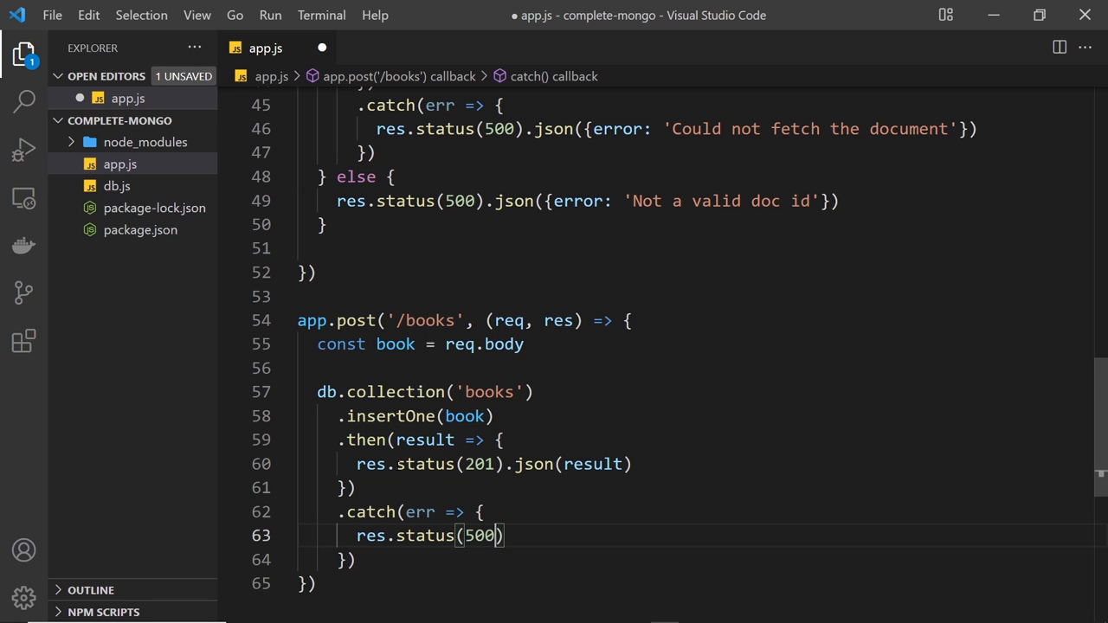
pyautogui.write('.json({')
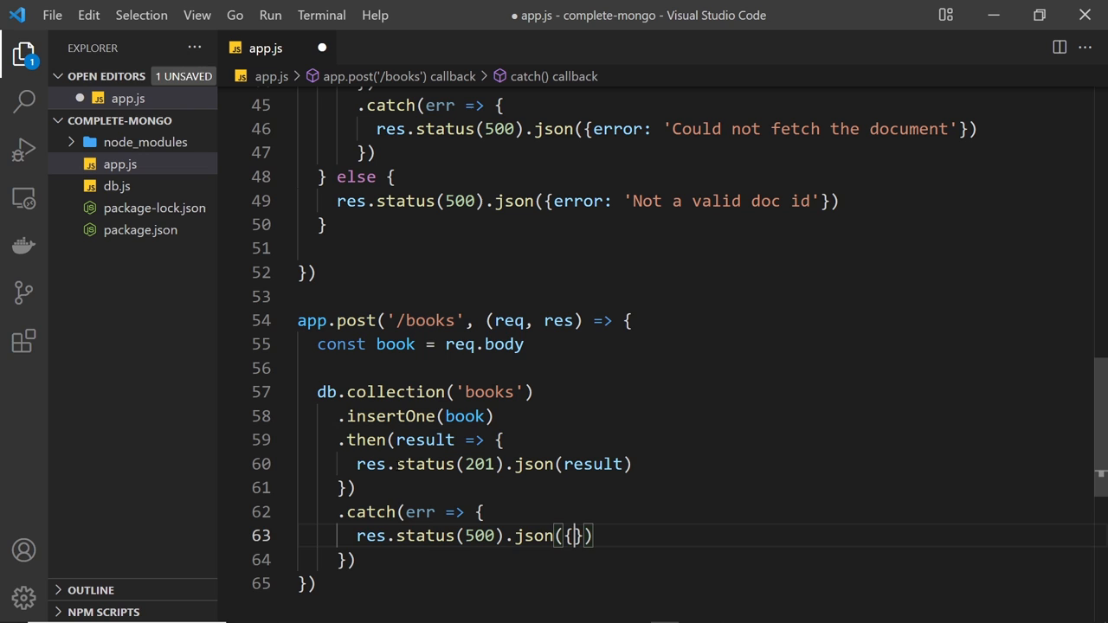
pyautogui.write("err: 'C")
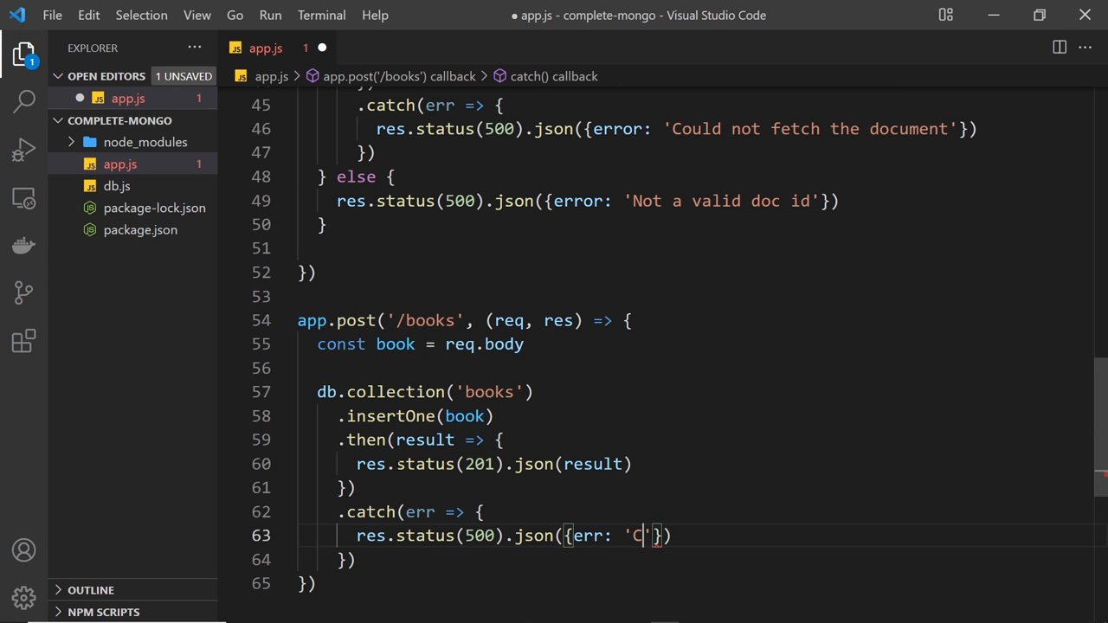
pyautogui.write('ould not create')
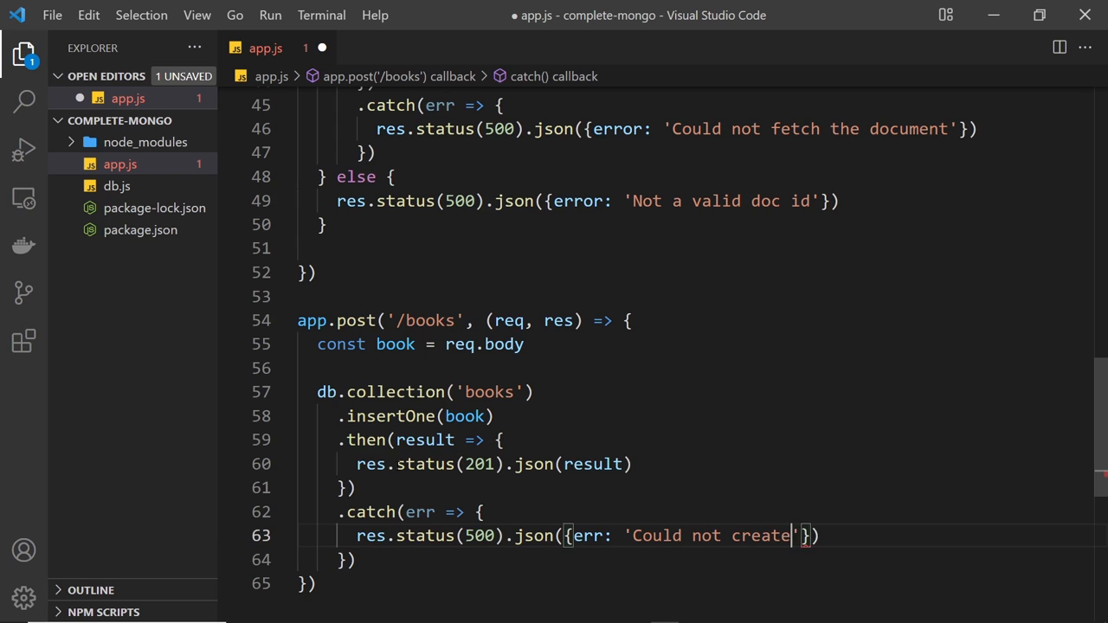
pyautogui.write('a new document')
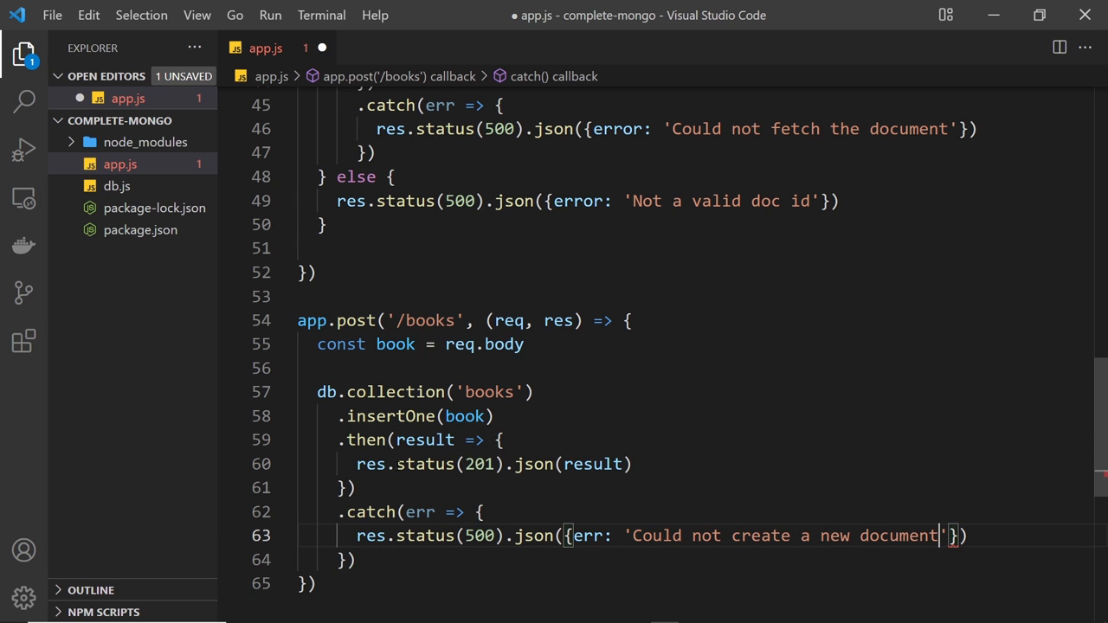
pyautogui.scroll(-3)
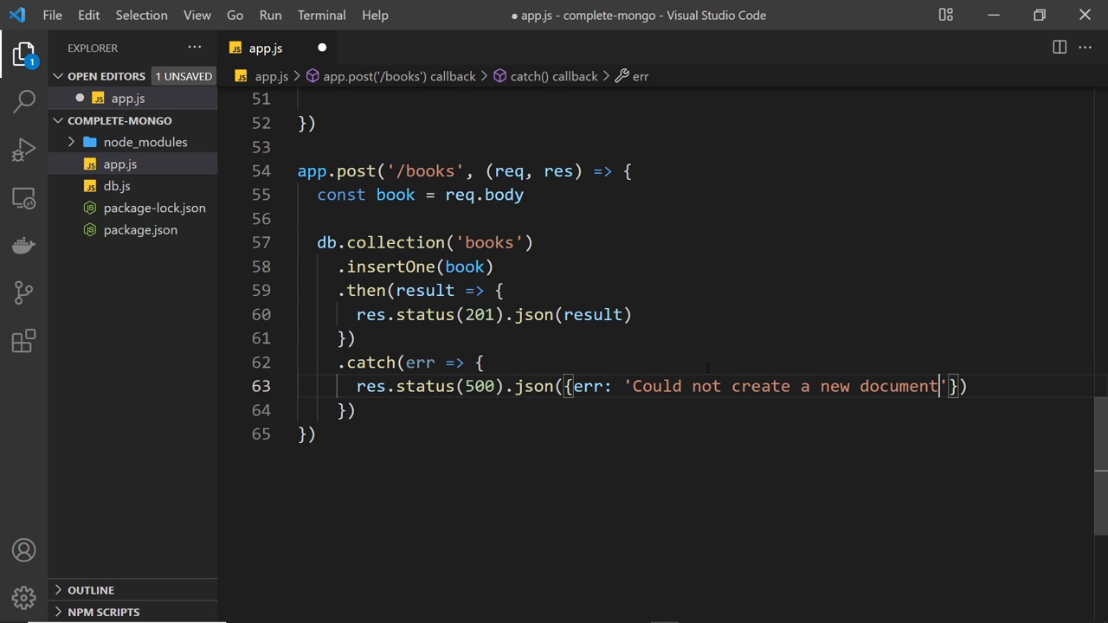
pyautogui.press('ctrl+s')
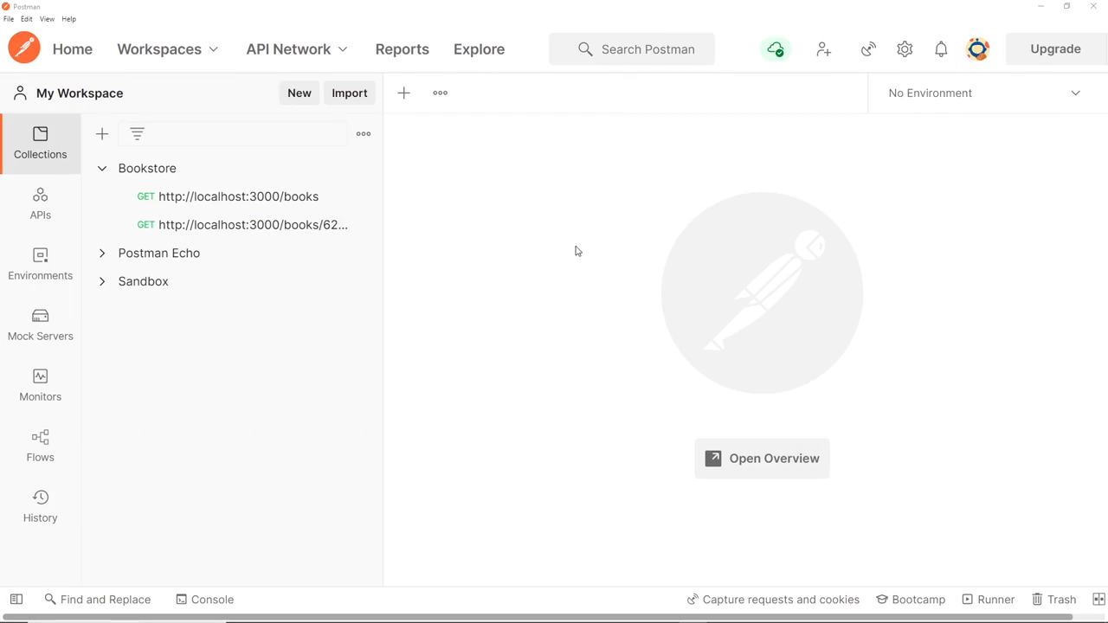
pyautogui.moveTo(393, 108)
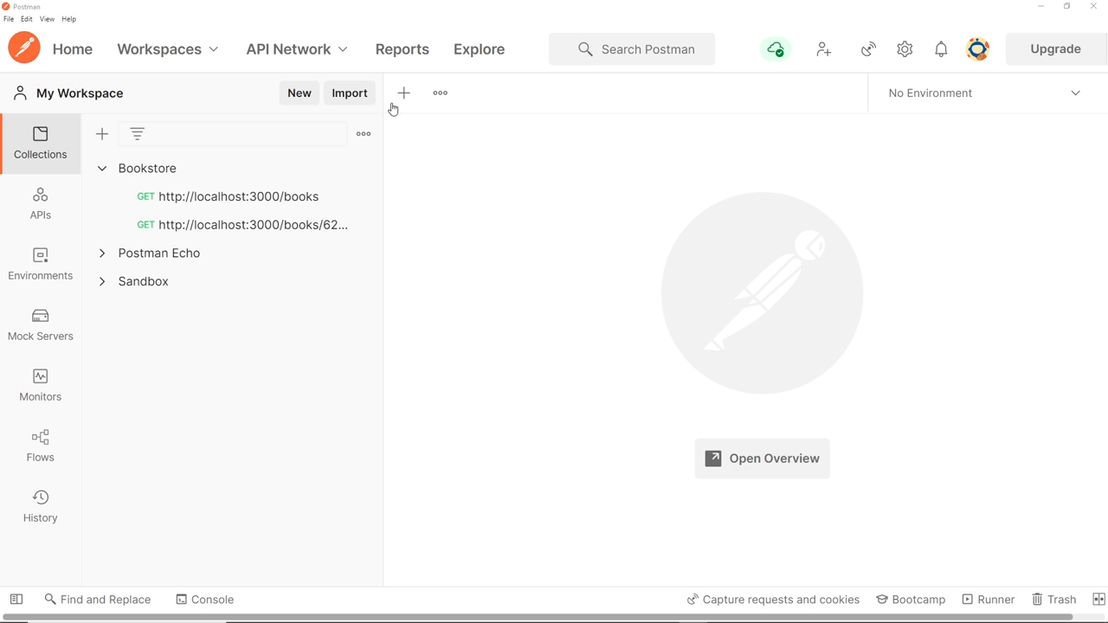
pyautogui.click(404, 92)
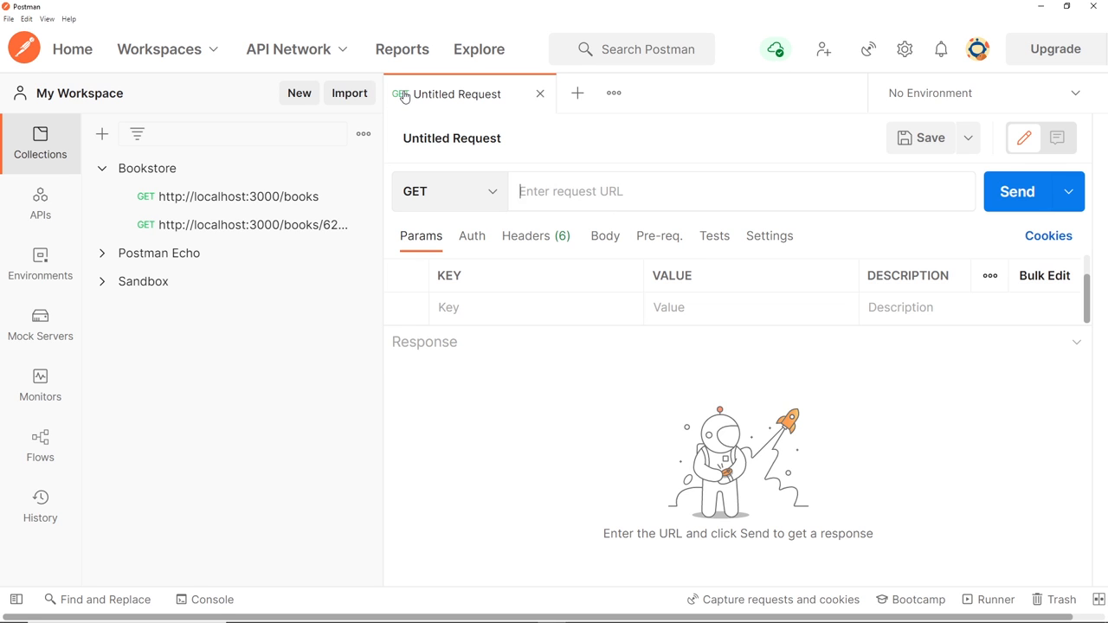
pyautogui.click(449, 191)
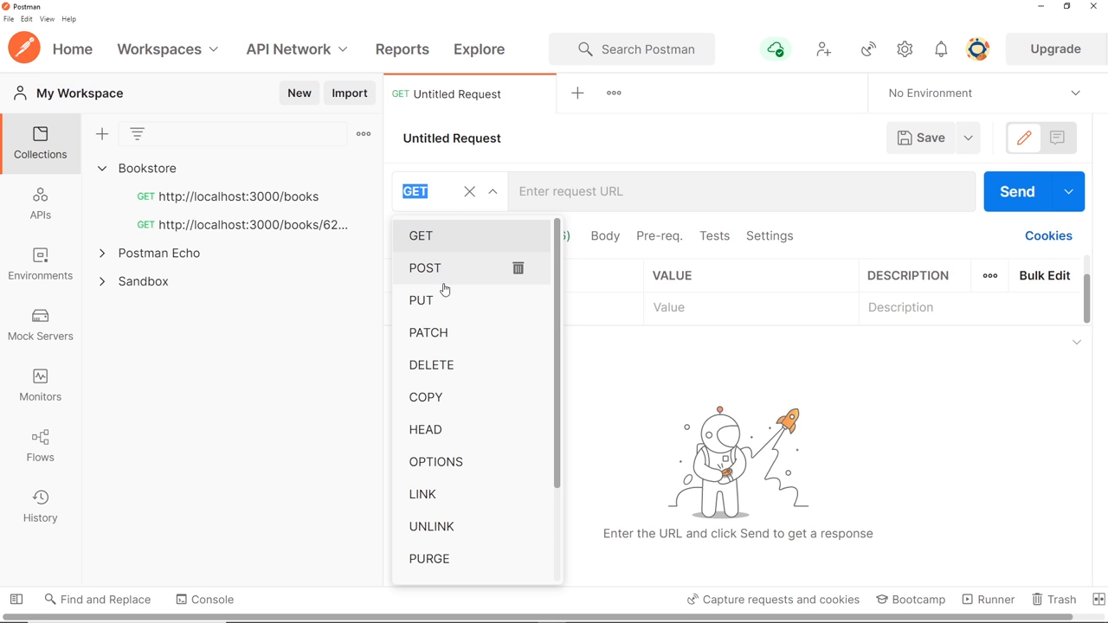
pyautogui.click(424, 267)
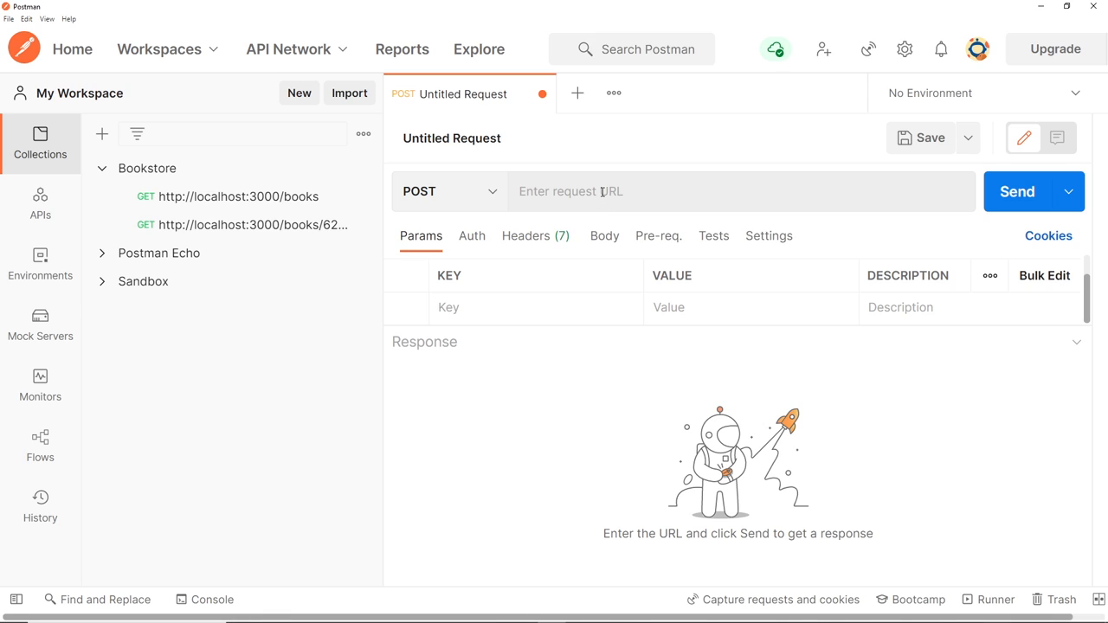
pyautogui.moveTo(736, 175)
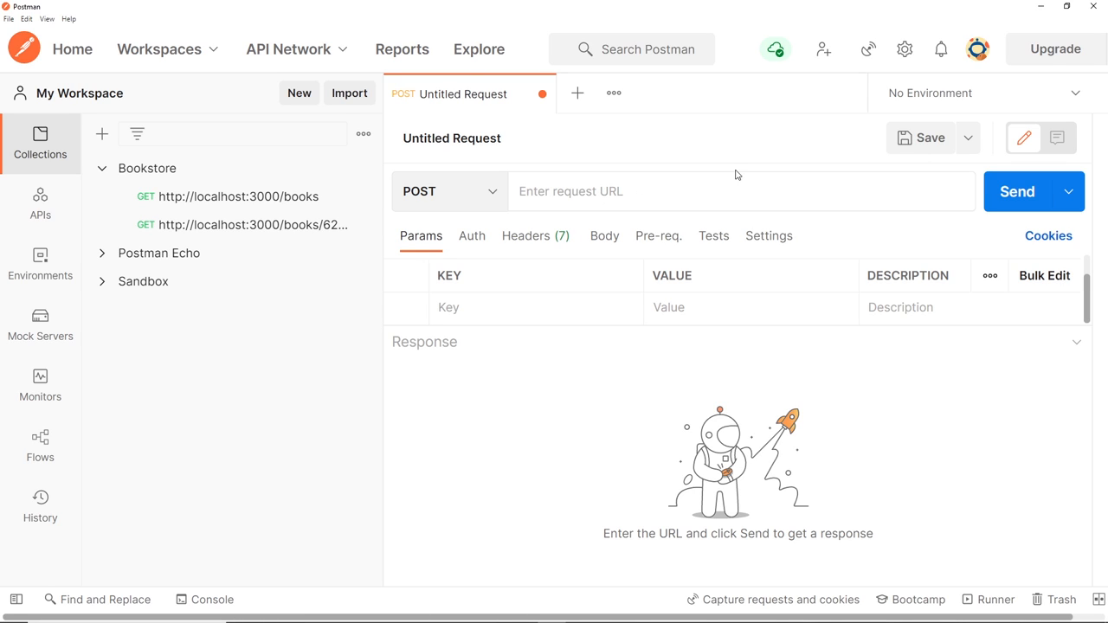
pyautogui.write('http')
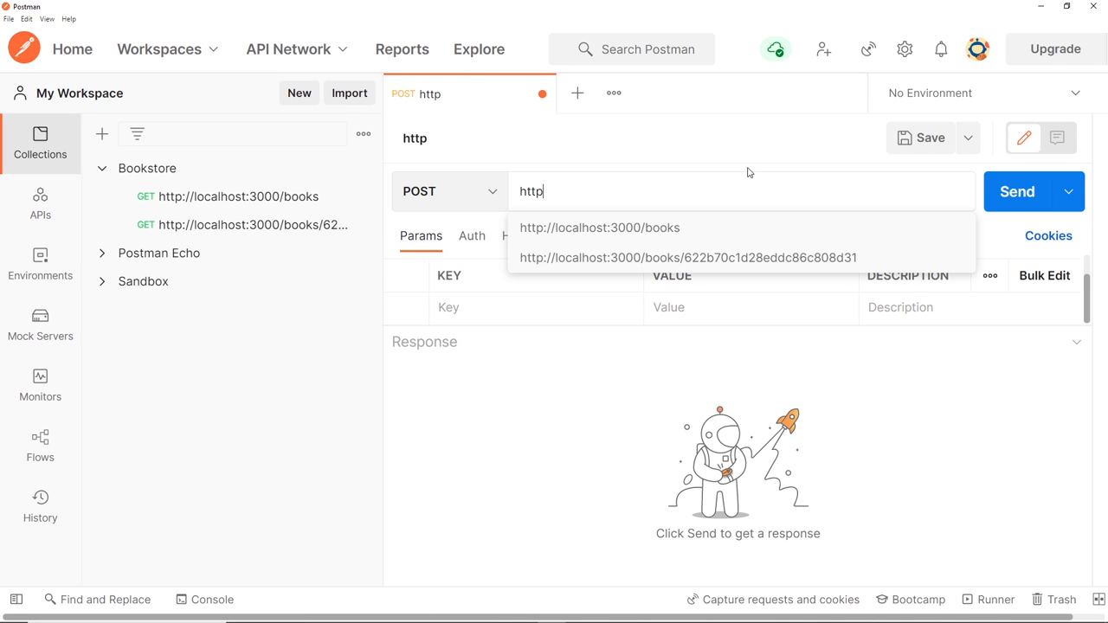
pyautogui.write('://lo')
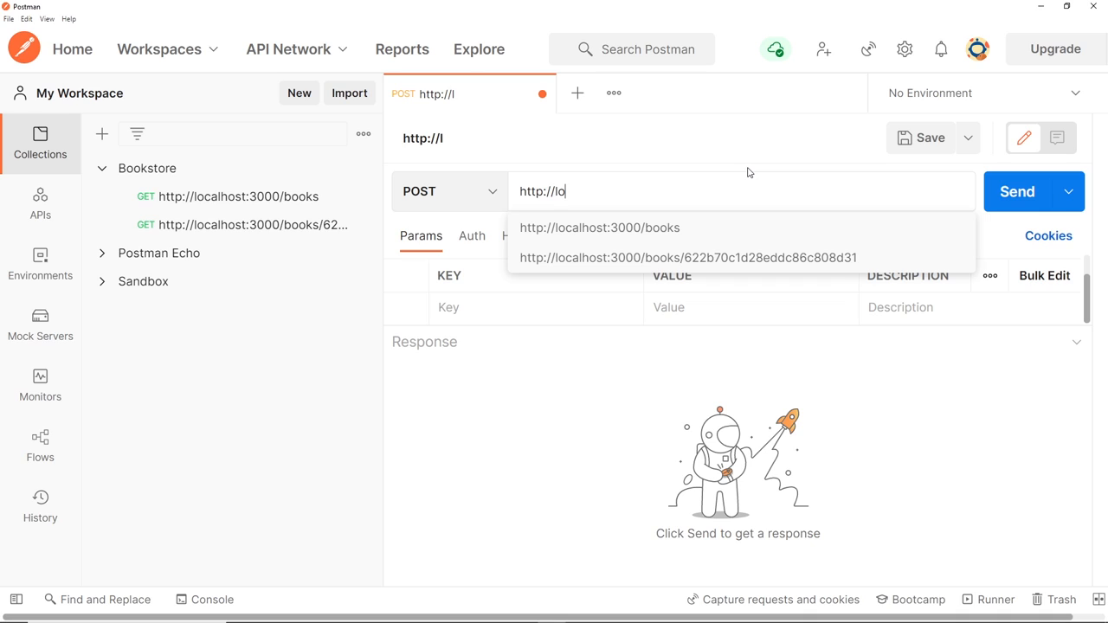
pyautogui.write('calhost:')
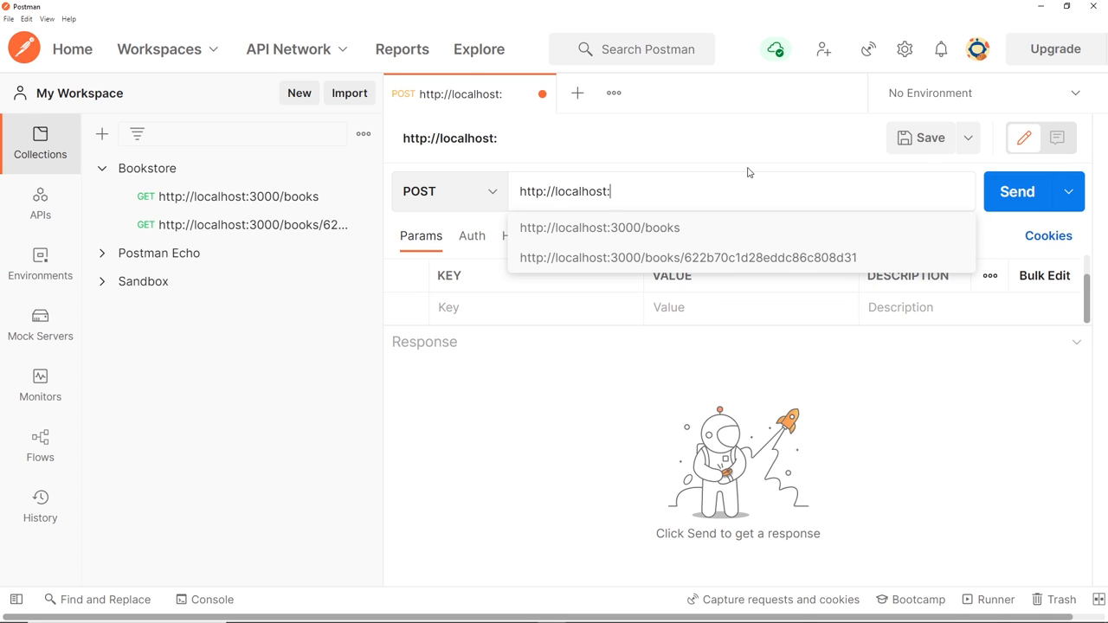
pyautogui.write('3000')
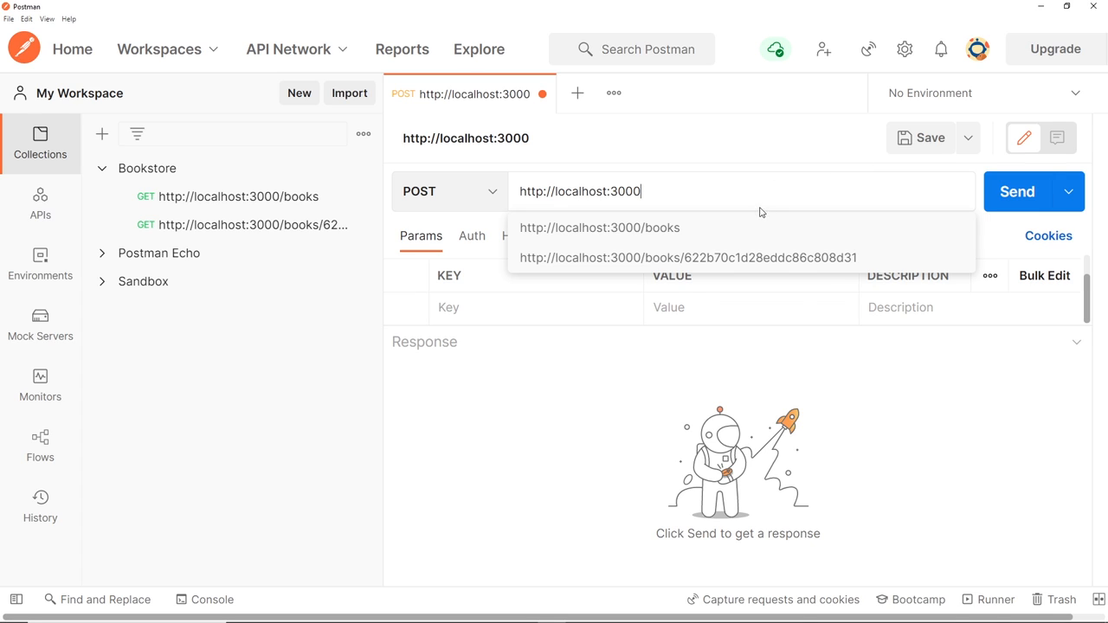
pyautogui.click(599, 227)
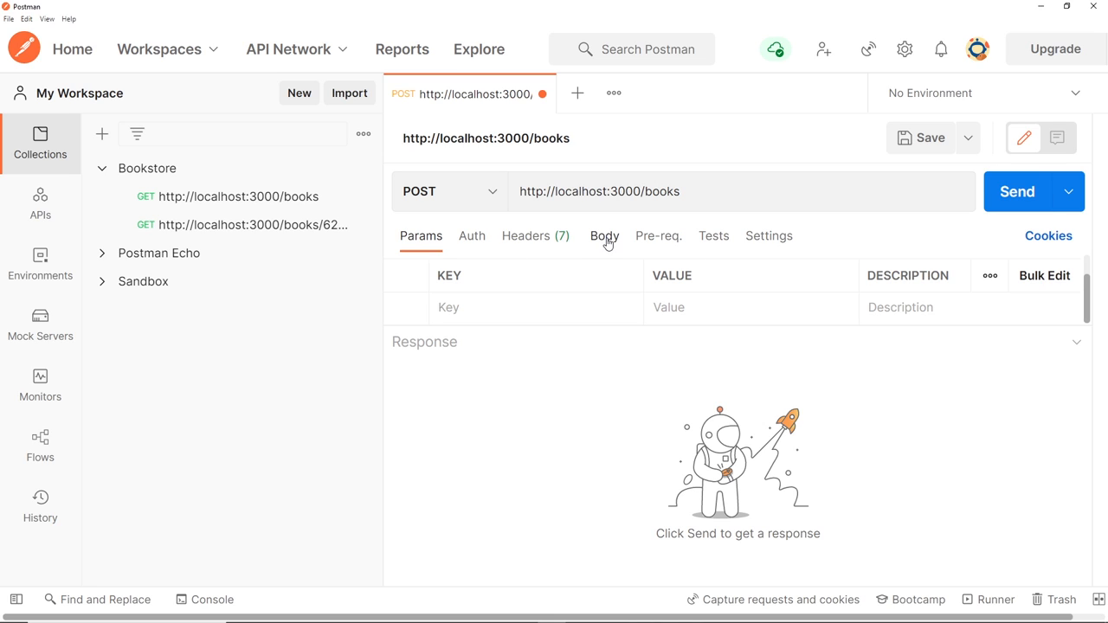
# - Set a raw JSON body for The Final Empire by Brandon Sanderson, with genres and reviews
pyautogui.click(605, 236)
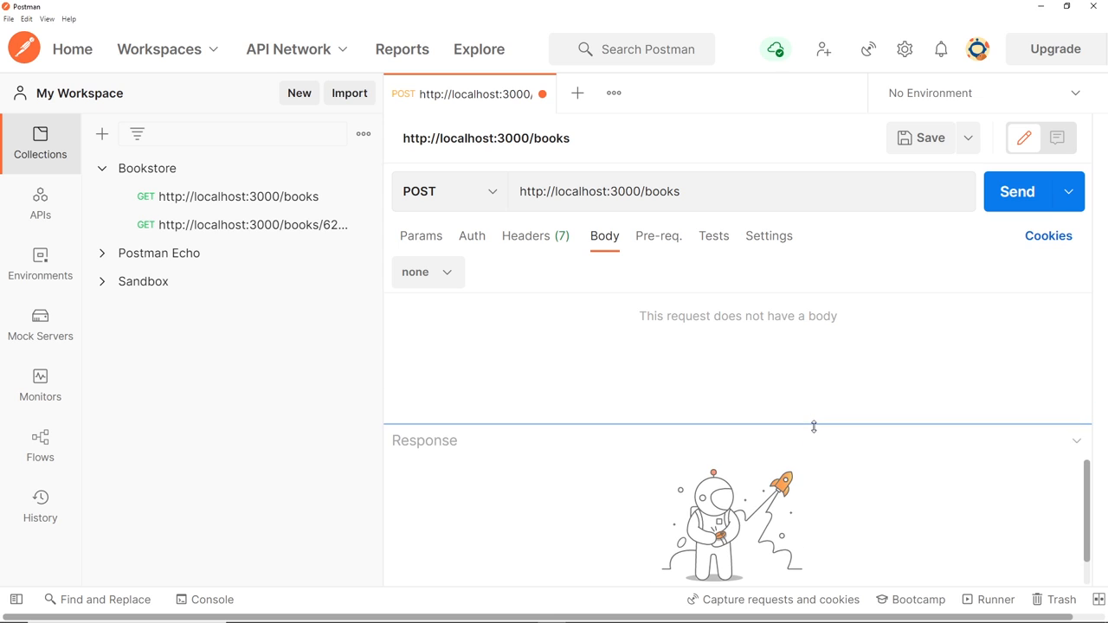
pyautogui.click(427, 272)
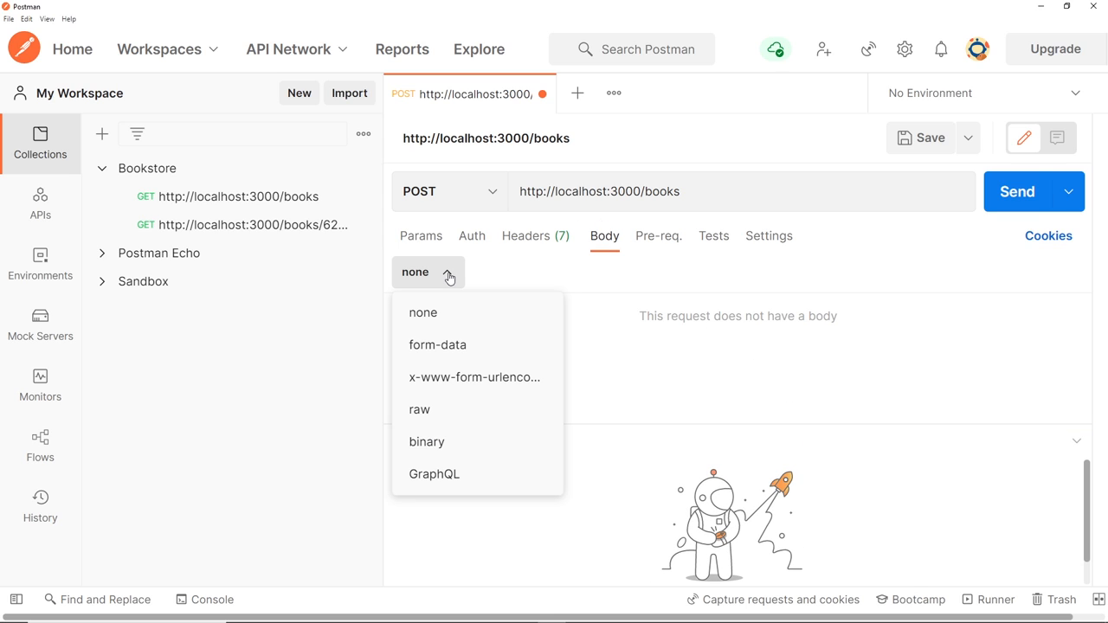
pyautogui.click(419, 410)
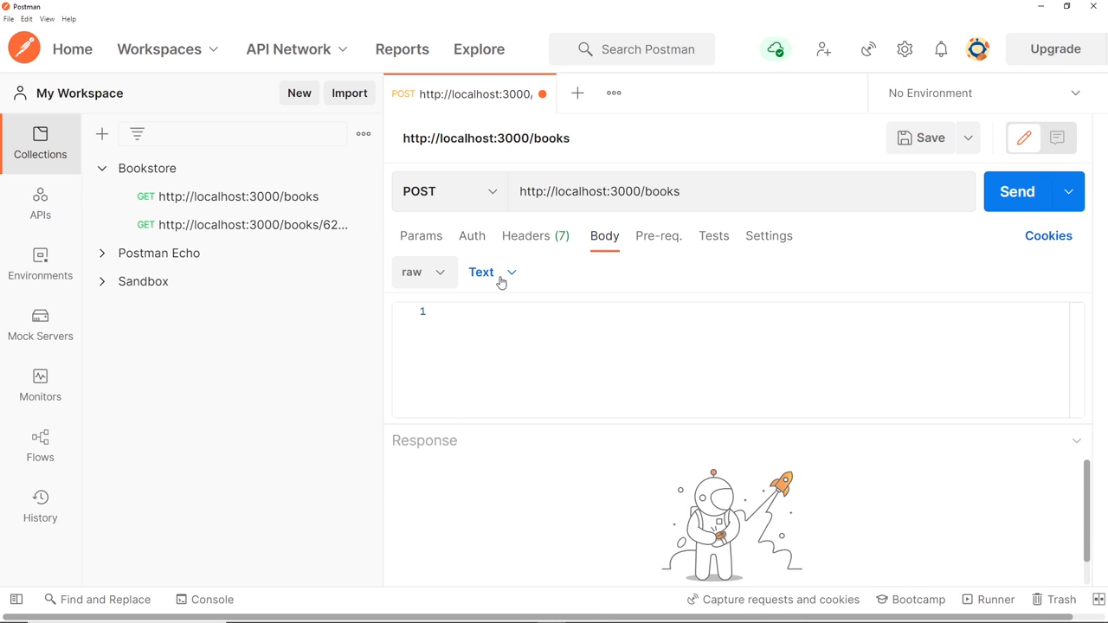
pyautogui.click(481, 272)
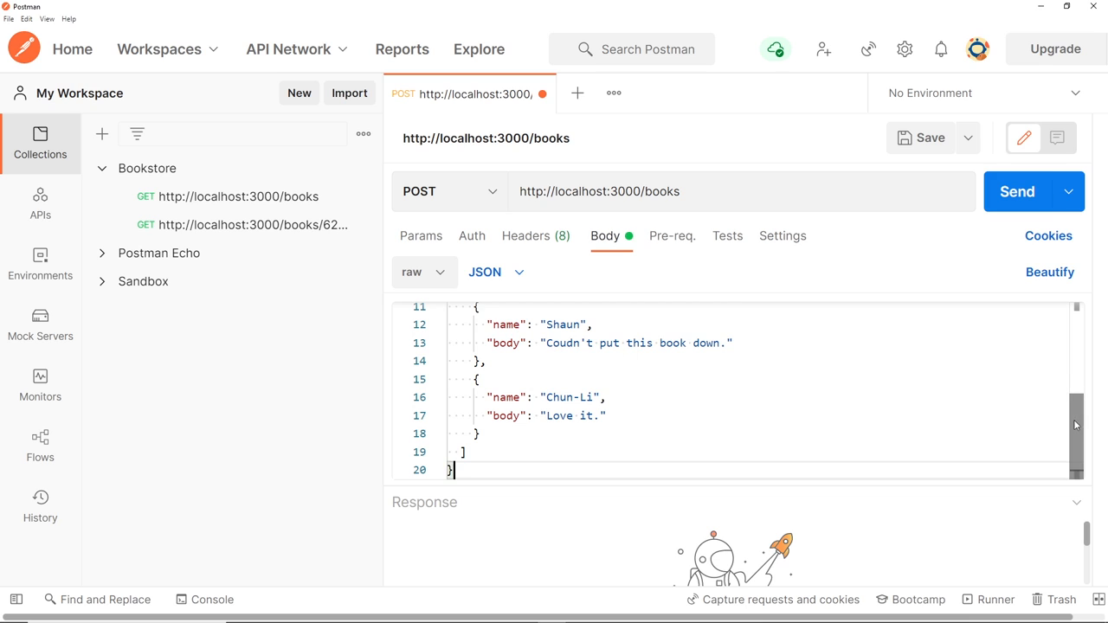
pyautogui.scroll(3)
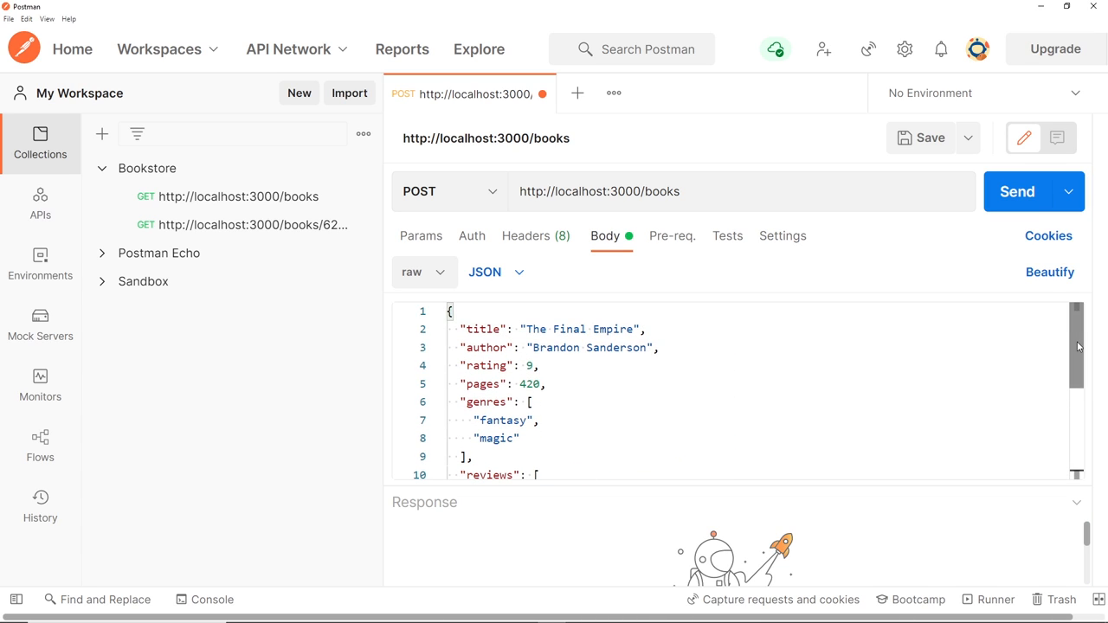
pyautogui.click(451, 311)
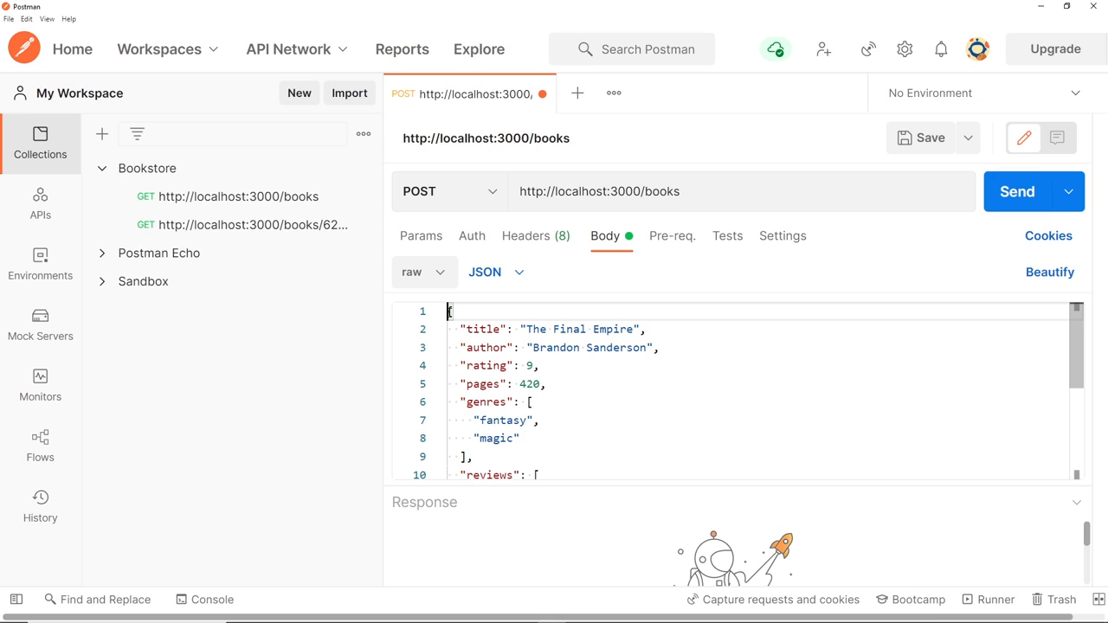
pyautogui.doubleClick(483, 329)
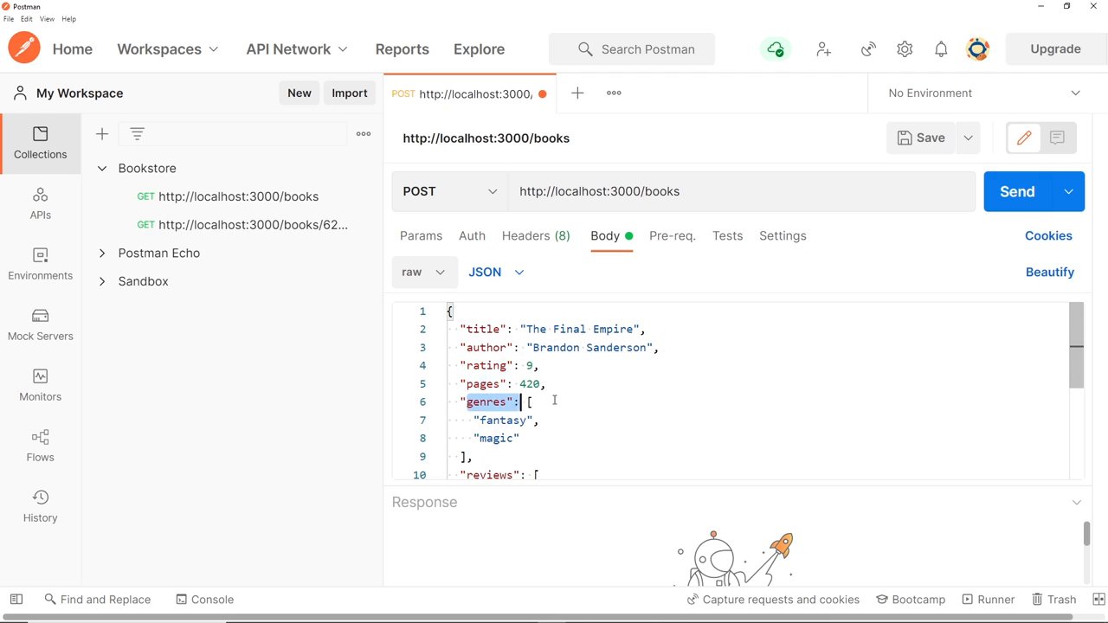
pyautogui.scroll(-3)
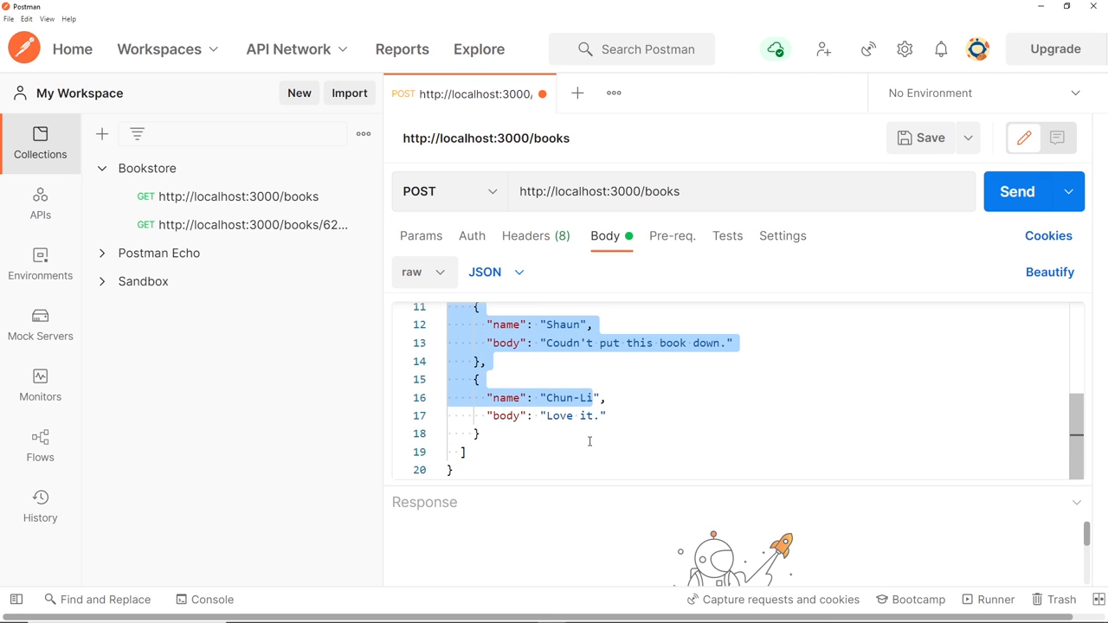
pyautogui.scroll(3)
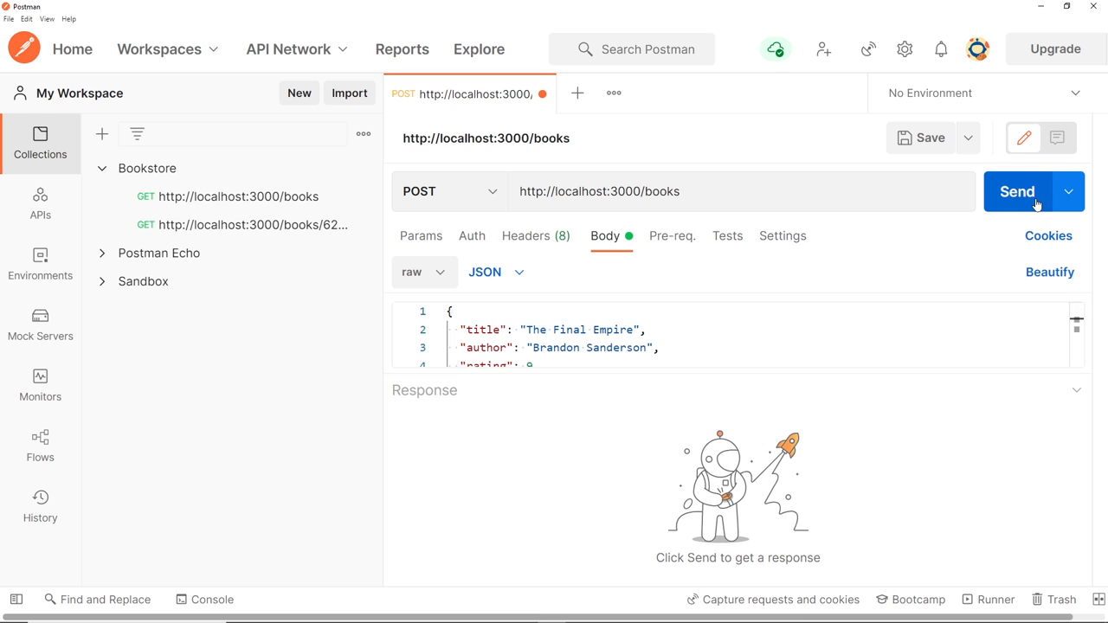
# - Send the POST and check for 201 Created with insertedId 6231bc0f056ea6dc96f08aa6
pyautogui.click(1017, 192)
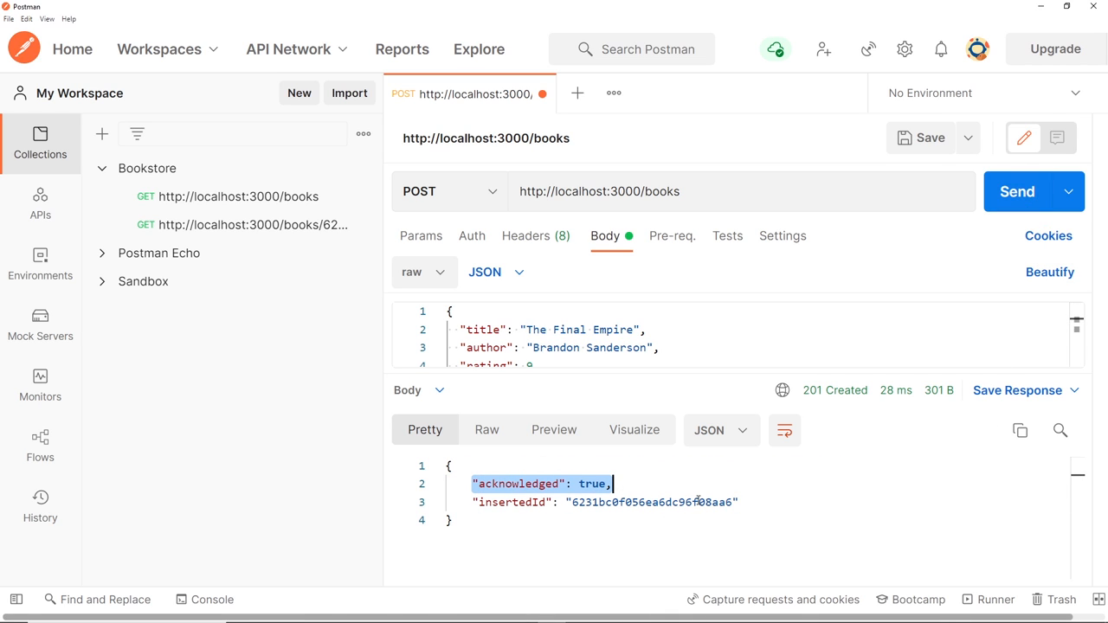
pyautogui.doubleClick(652, 503)
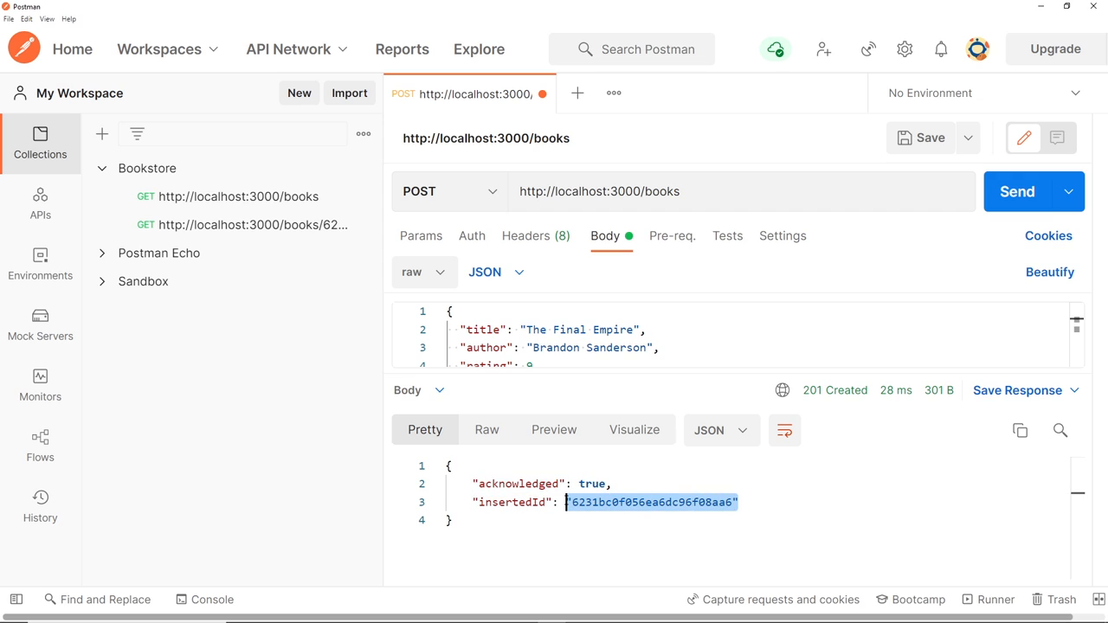
pyautogui.moveTo(623, 496)
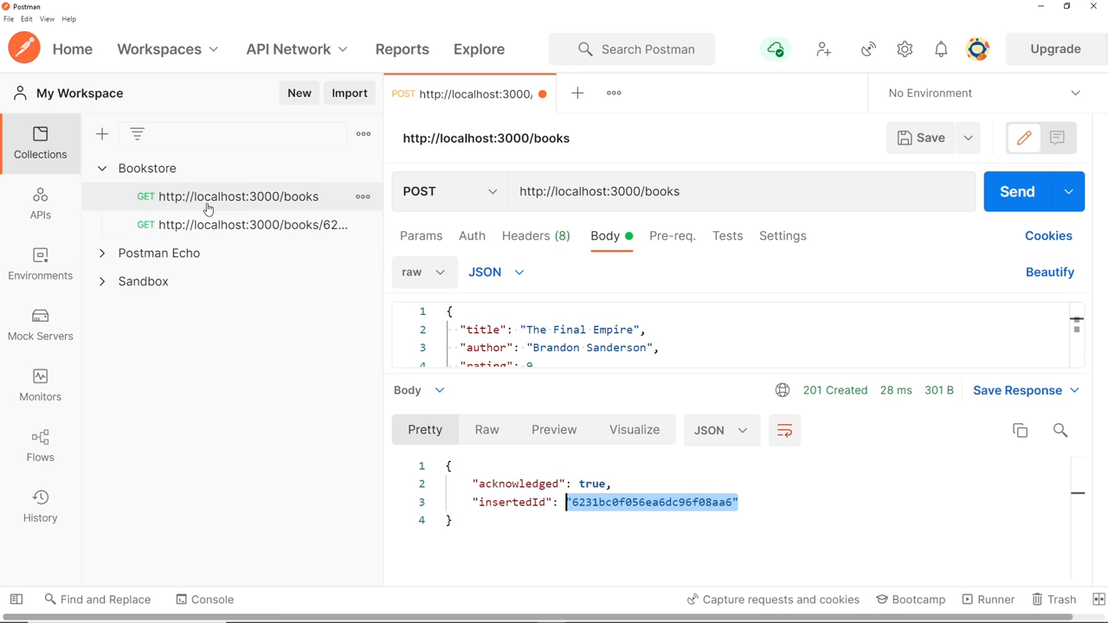
pyautogui.moveTo(217, 202)
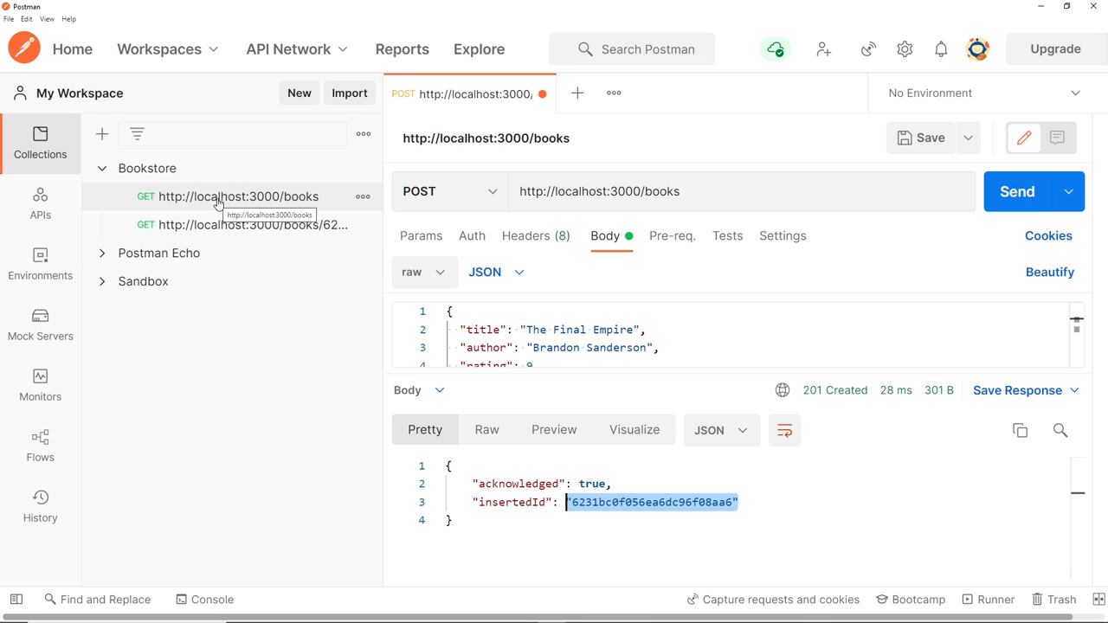
# - Run Bookstore's GET /books, find The Final Empire's _id, then return to the POST tab
pyautogui.click(238, 197)
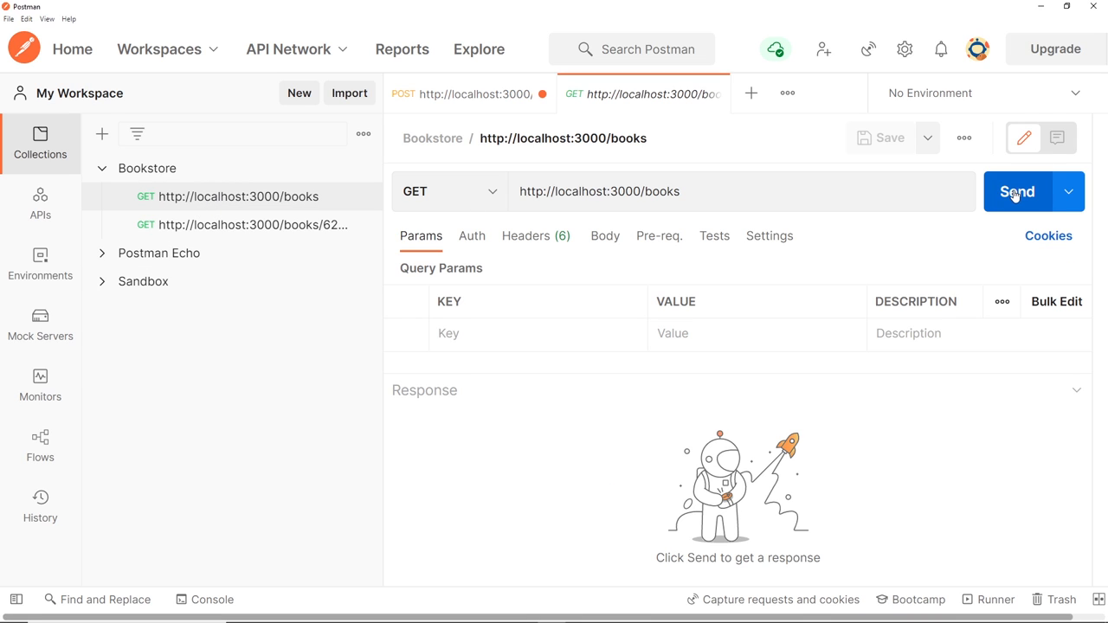
pyautogui.click(1017, 191)
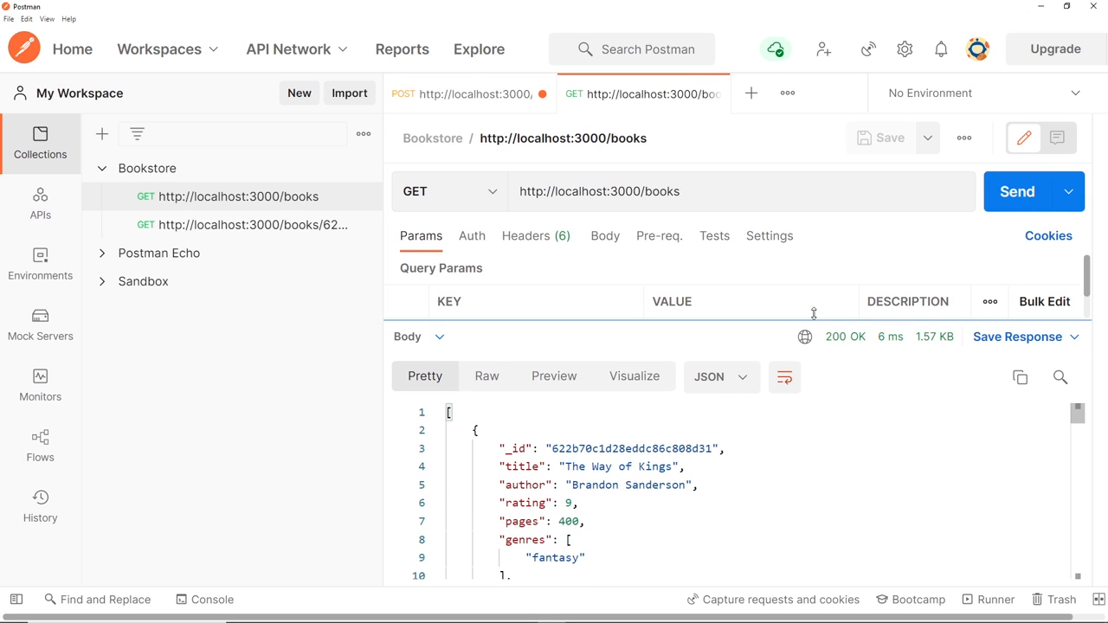
pyautogui.scroll(-3)
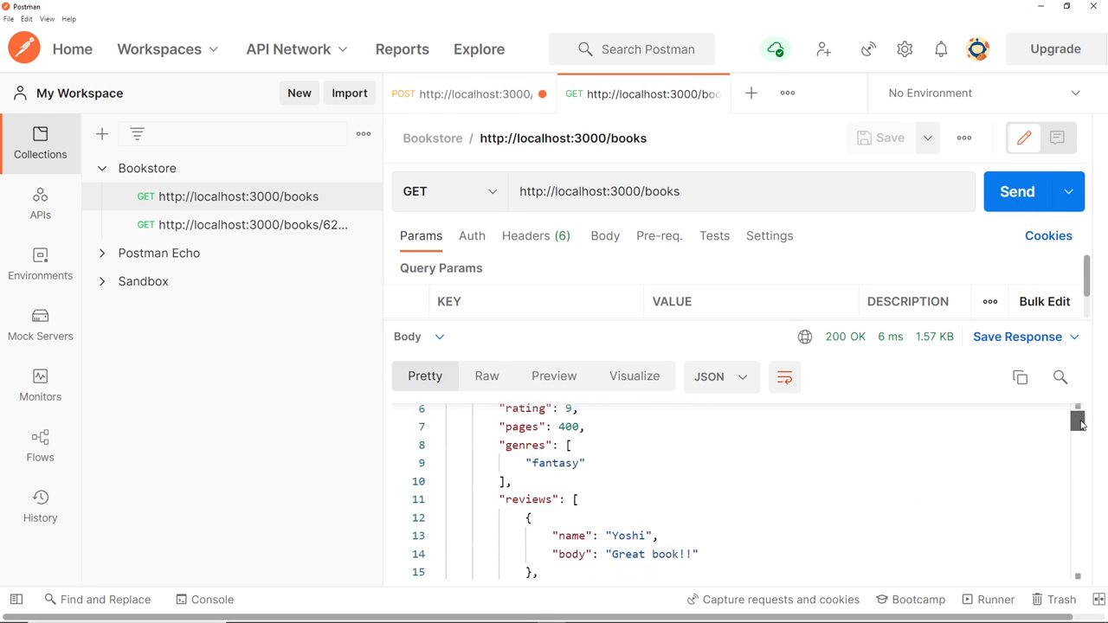
pyautogui.scroll(-3)
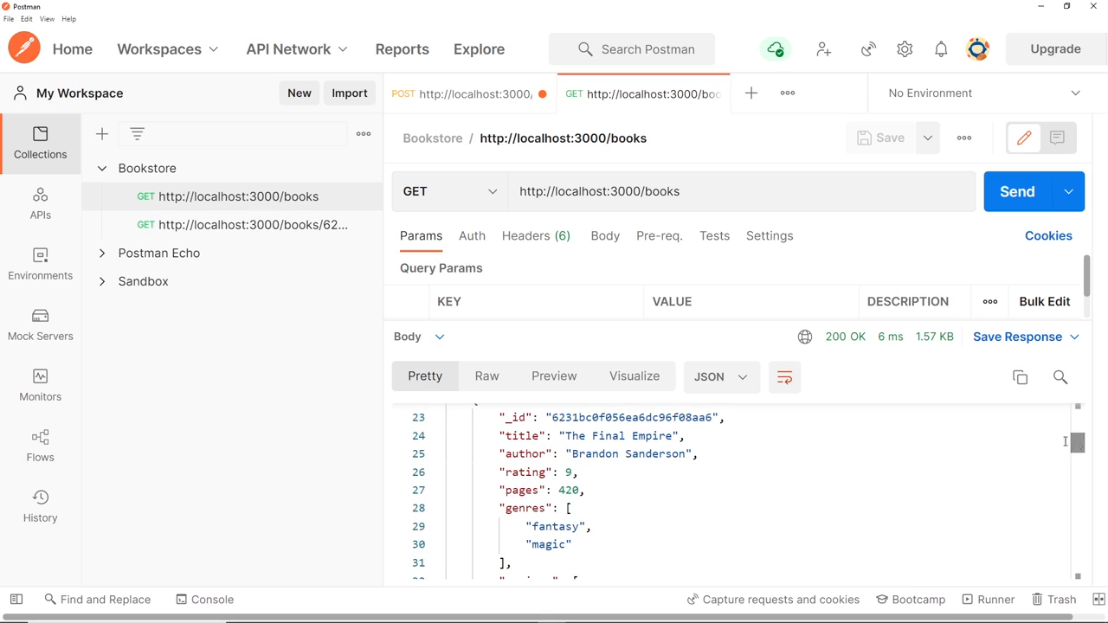
pyautogui.scroll(3)
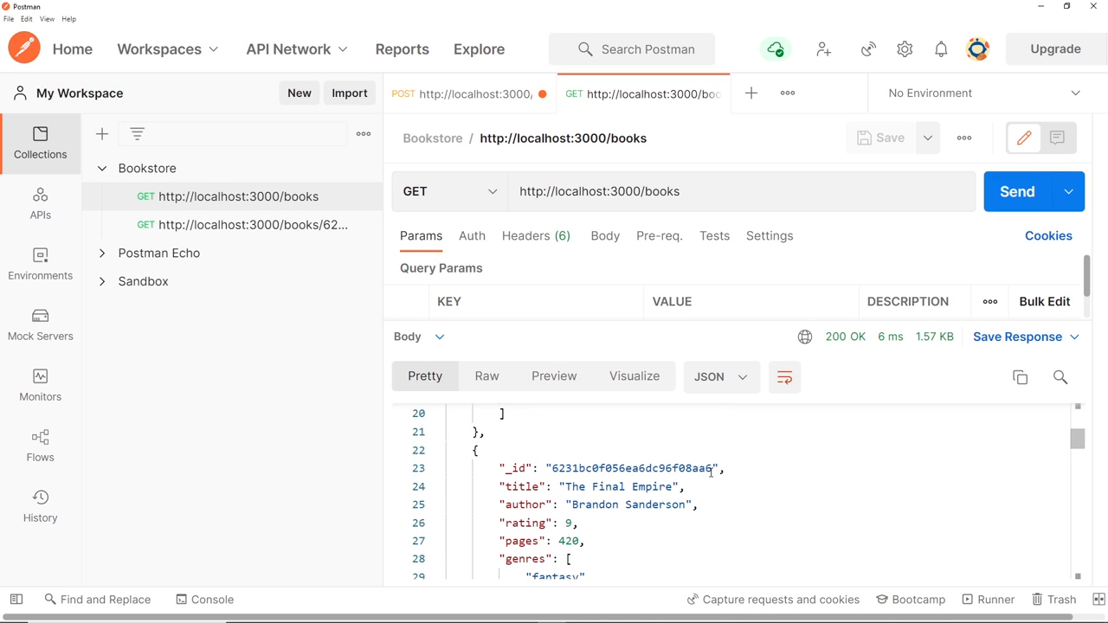
pyautogui.doubleClick(633, 468)
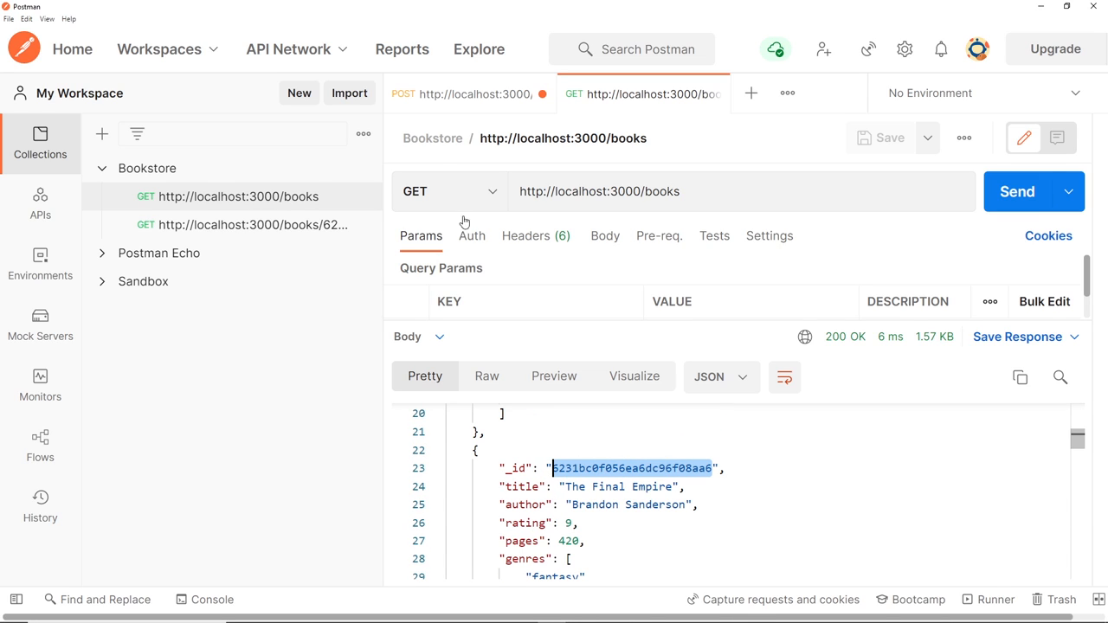
pyautogui.click(464, 94)
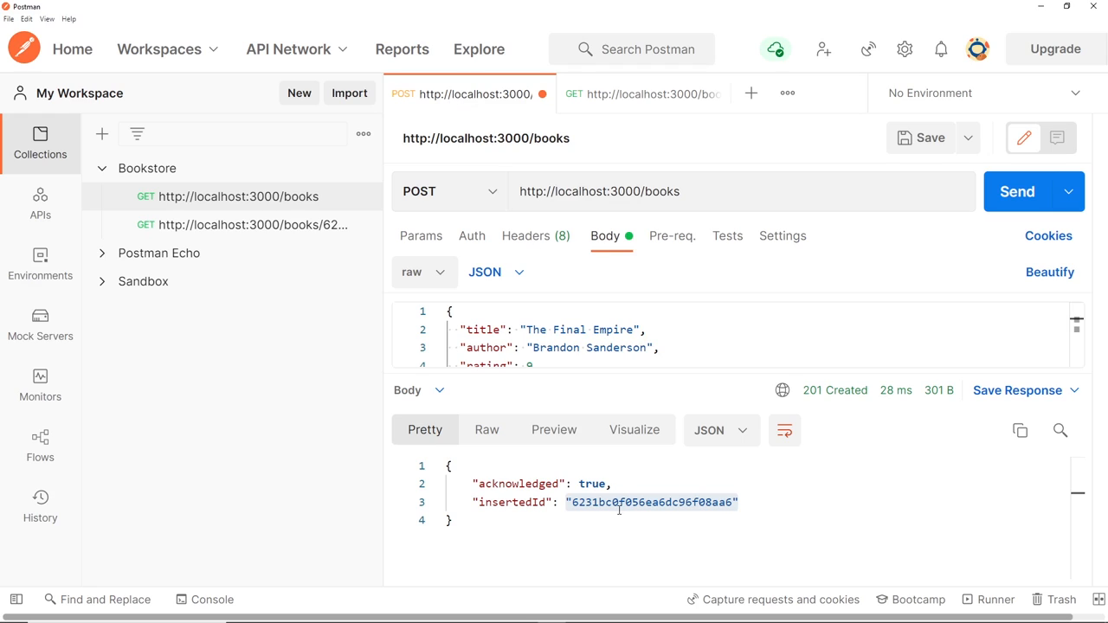
pyautogui.moveTo(699, 65)
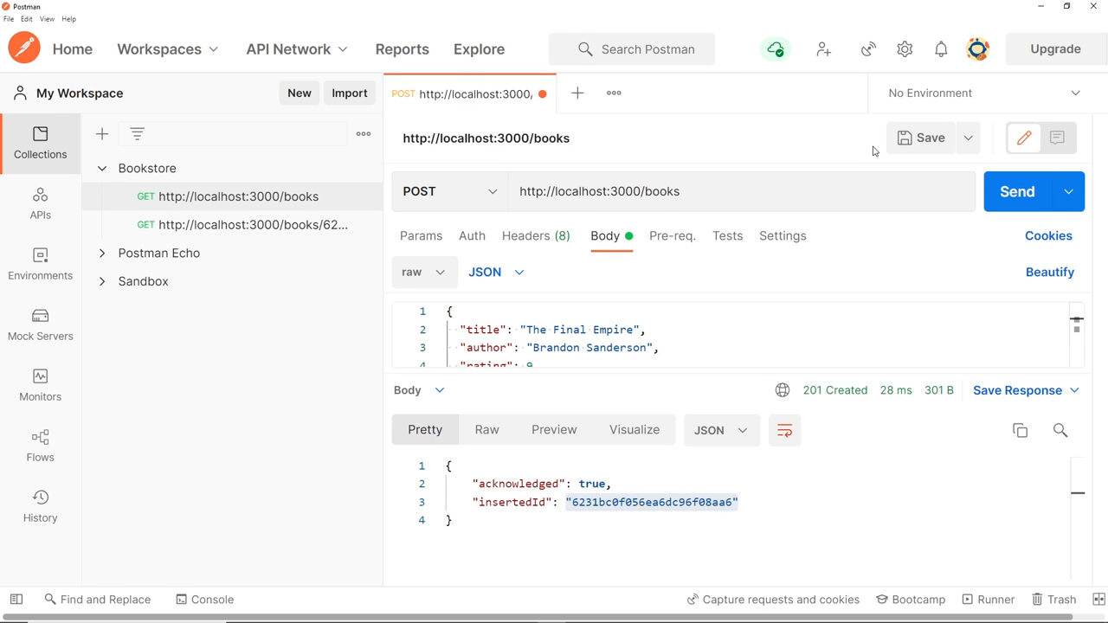
pyautogui.moveTo(914, 126)
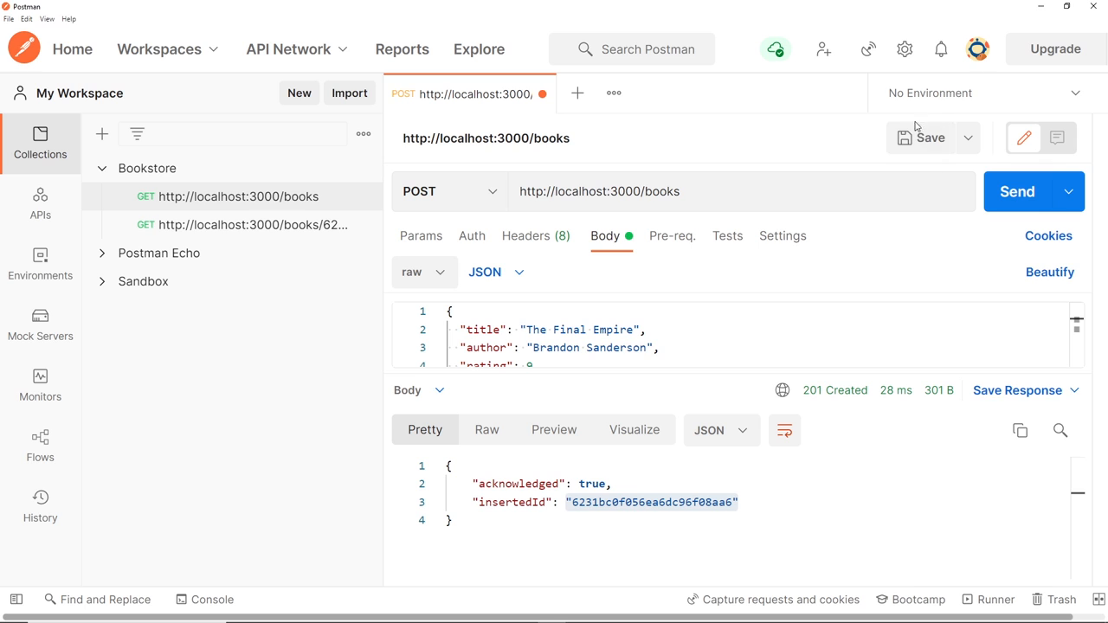
pyautogui.moveTo(929, 145)
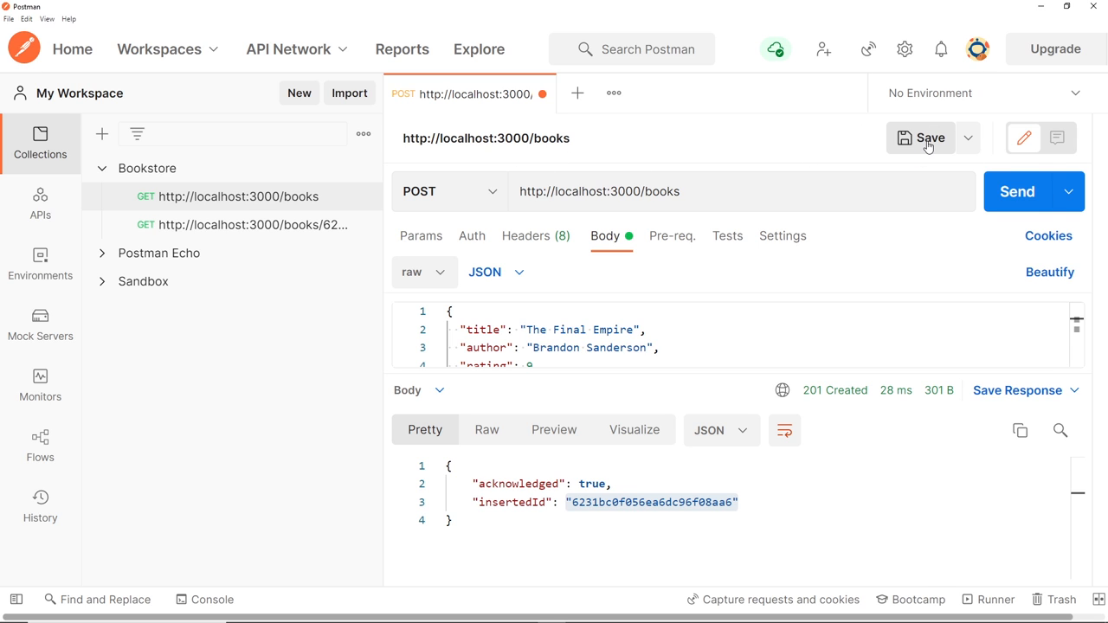
pyautogui.click(924, 137)
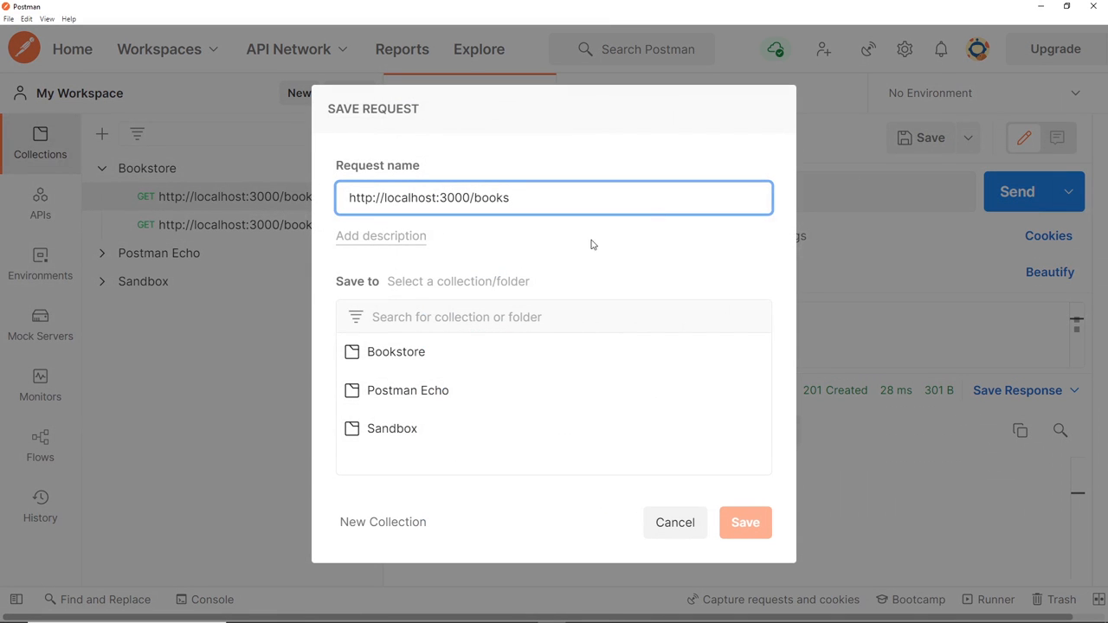
pyautogui.click(395, 351)
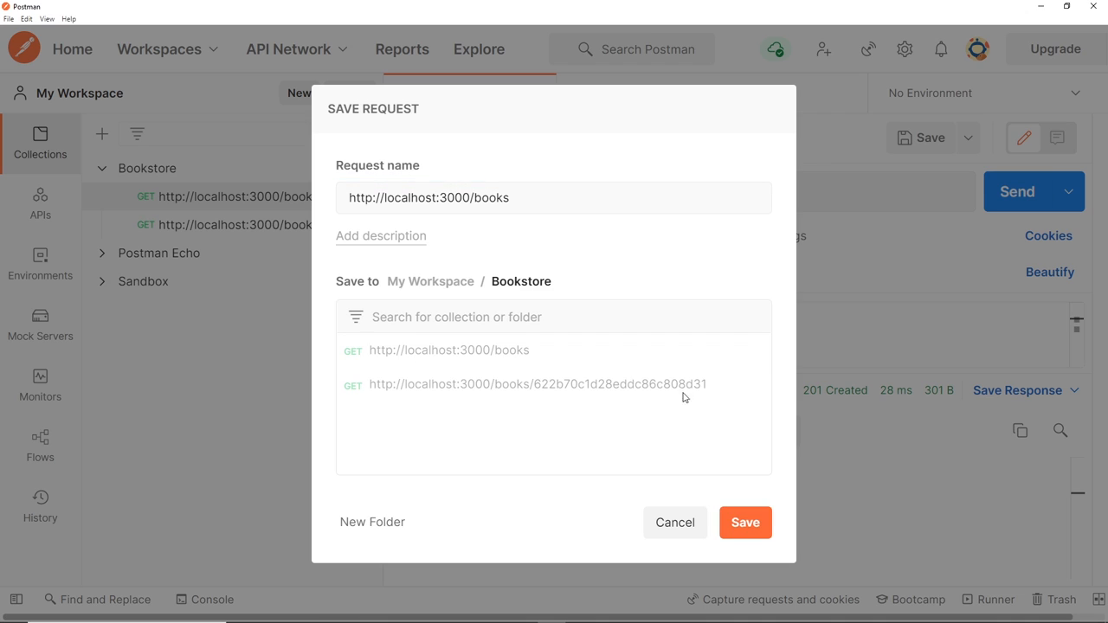
pyautogui.click(745, 522)
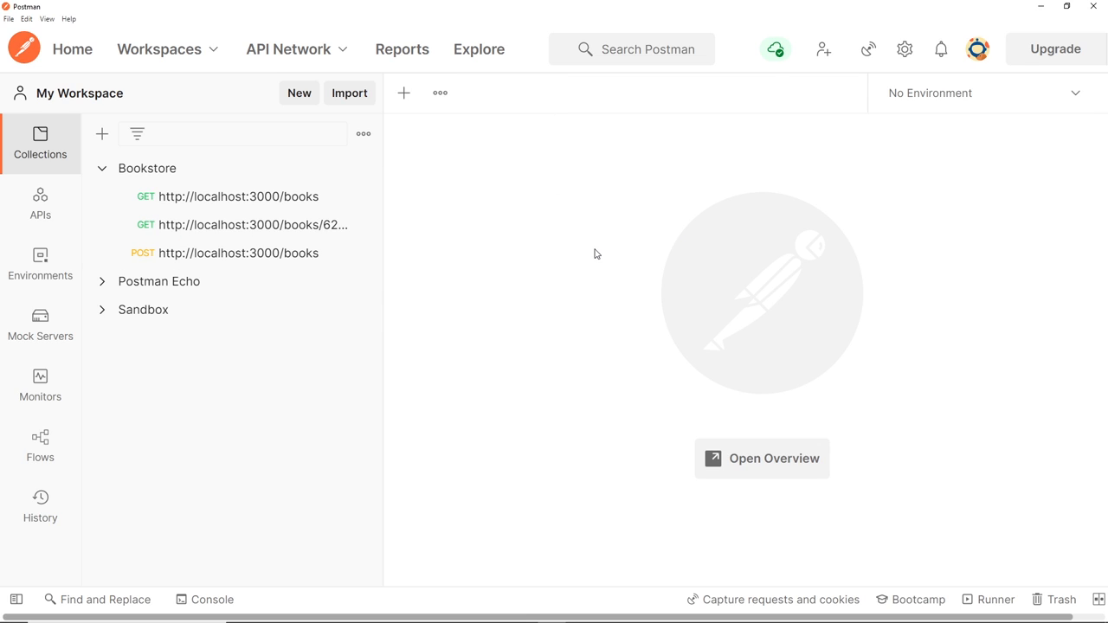
pyautogui.moveTo(249, 201)
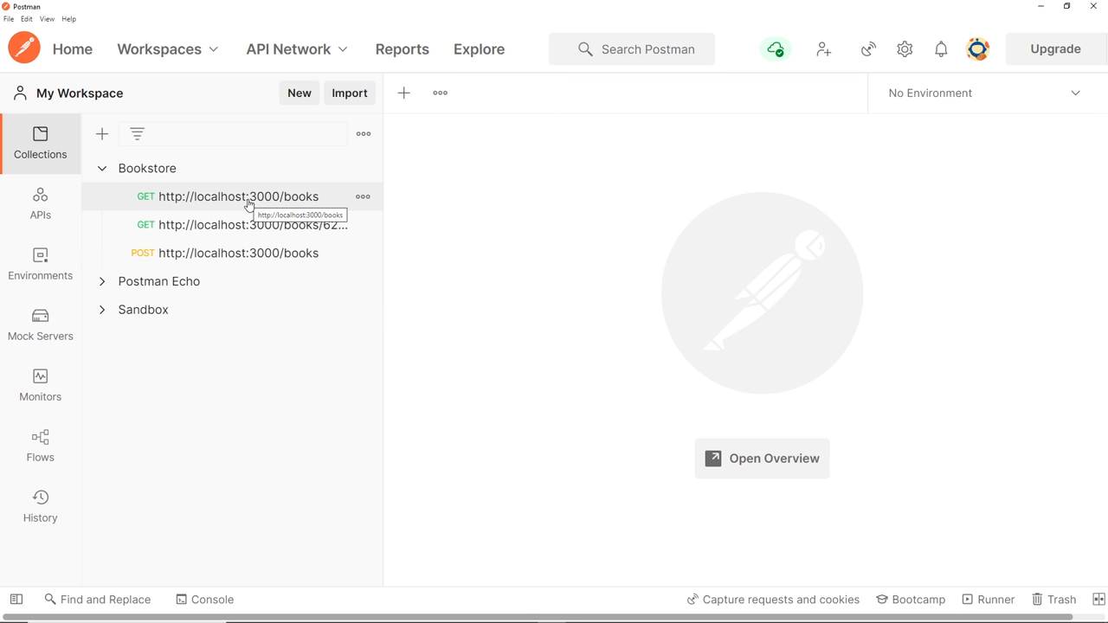
pyautogui.moveTo(251, 225)
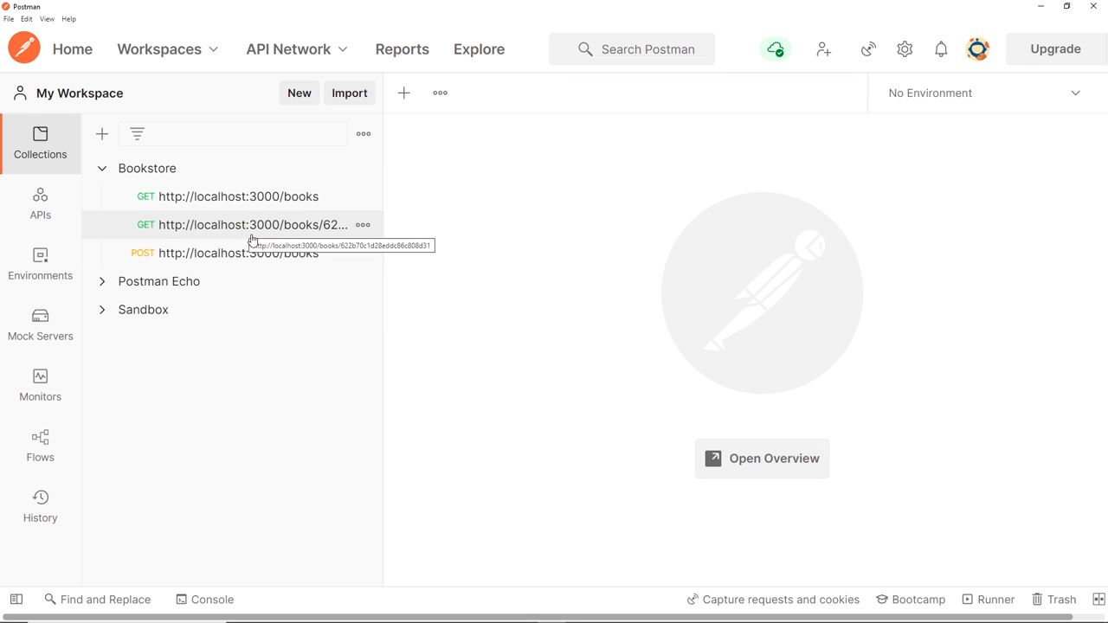
pyautogui.moveTo(256, 262)
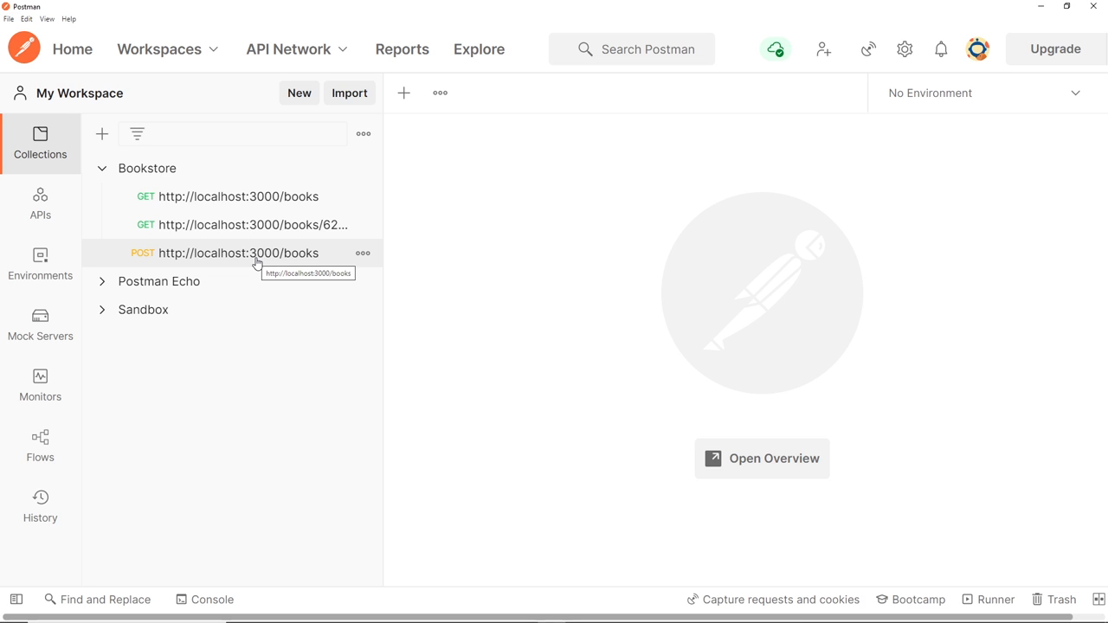